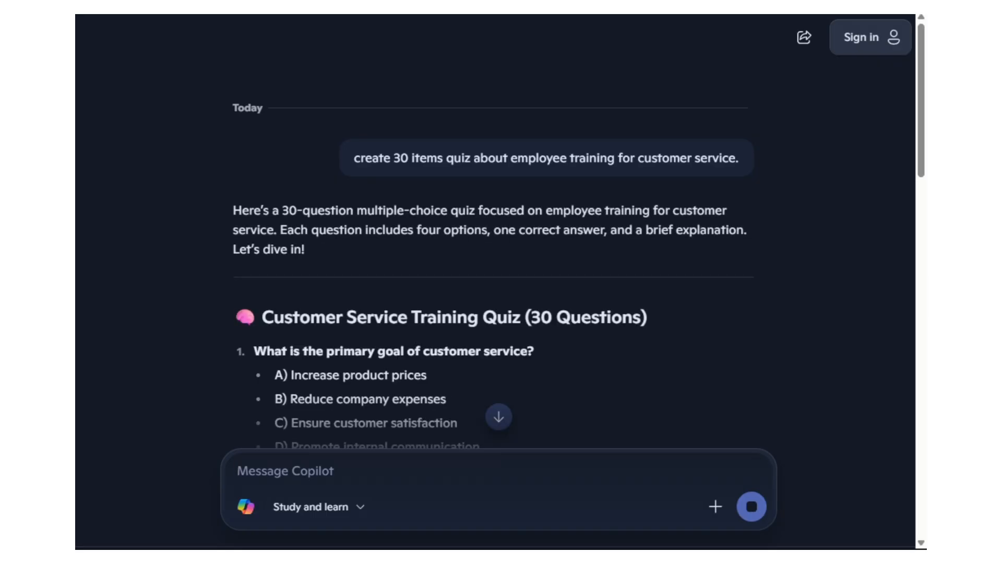
Scroll the Copilot chat toward the new digital marketing fundamentals quiz request
scroll(down, 3)
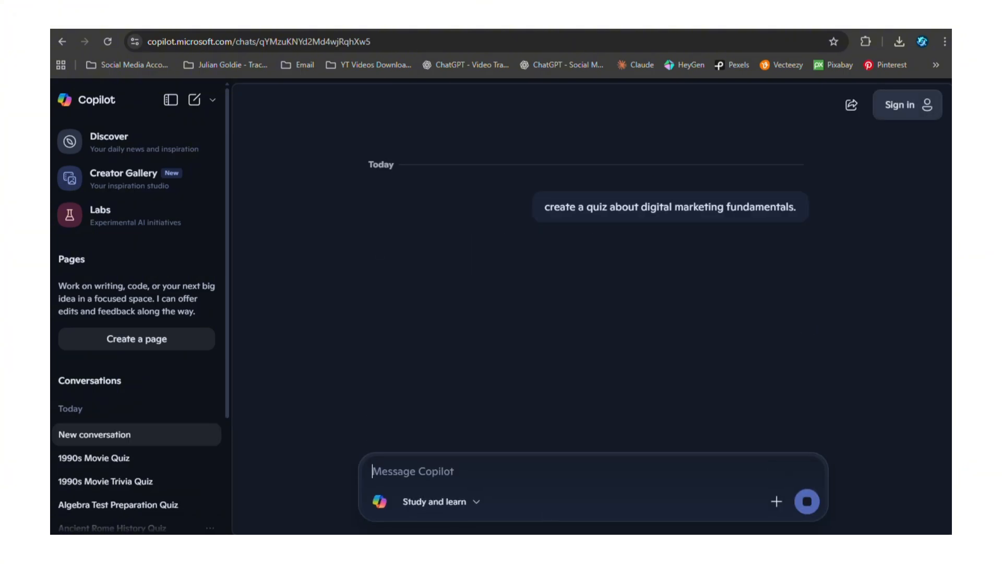
Skip past question 1, answer the B2B marketing question with LinkedIn, and advance
click(806, 501)
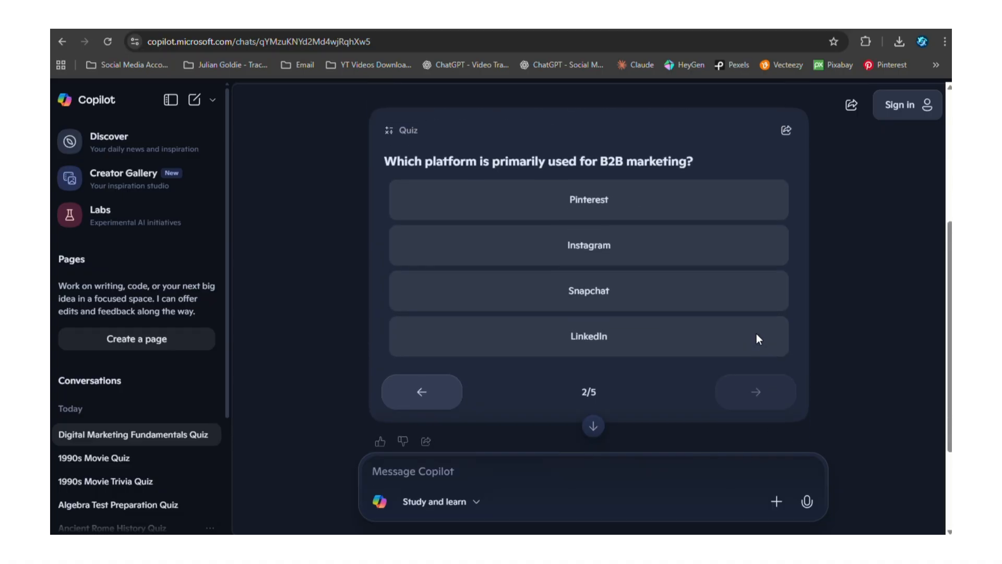
click(588, 335)
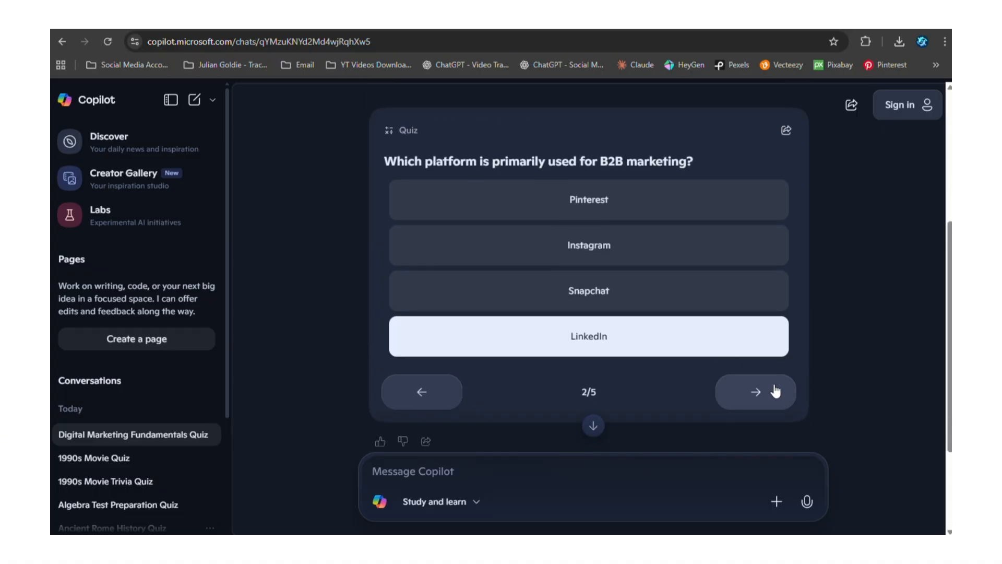
click(756, 392)
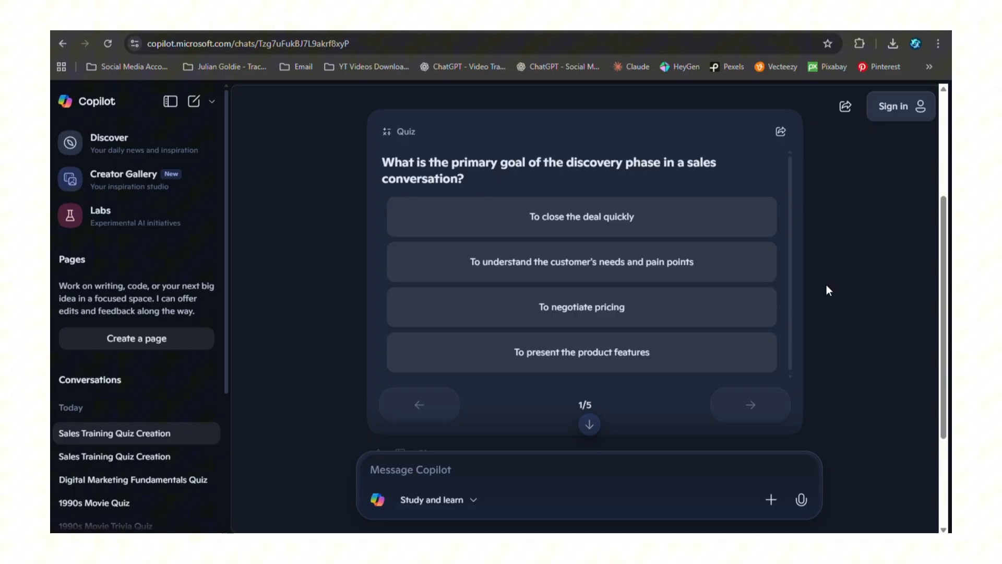
Answer 'To close the deal quickly' on the discovery question, then advance to question 2
click(581, 216)
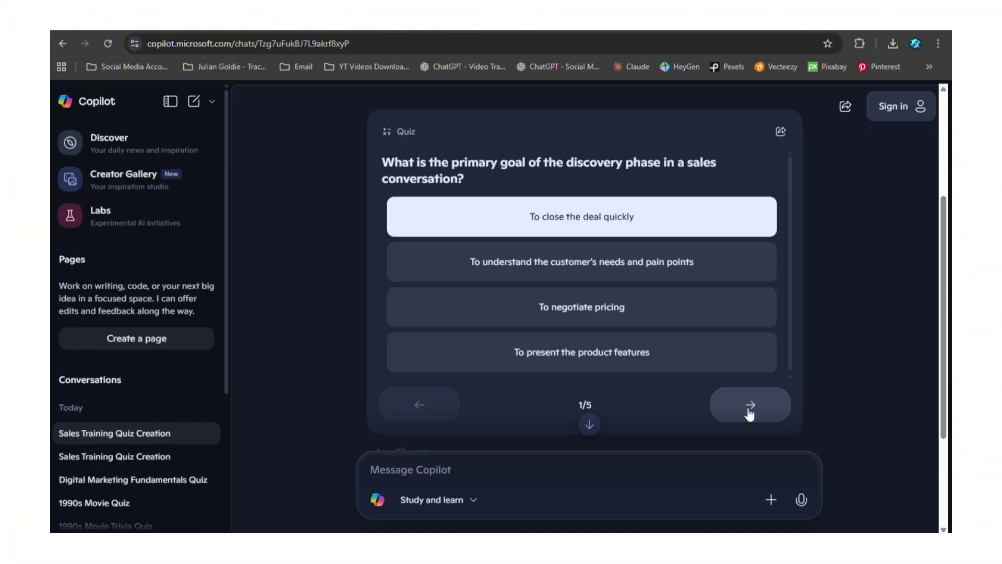
click(749, 404)
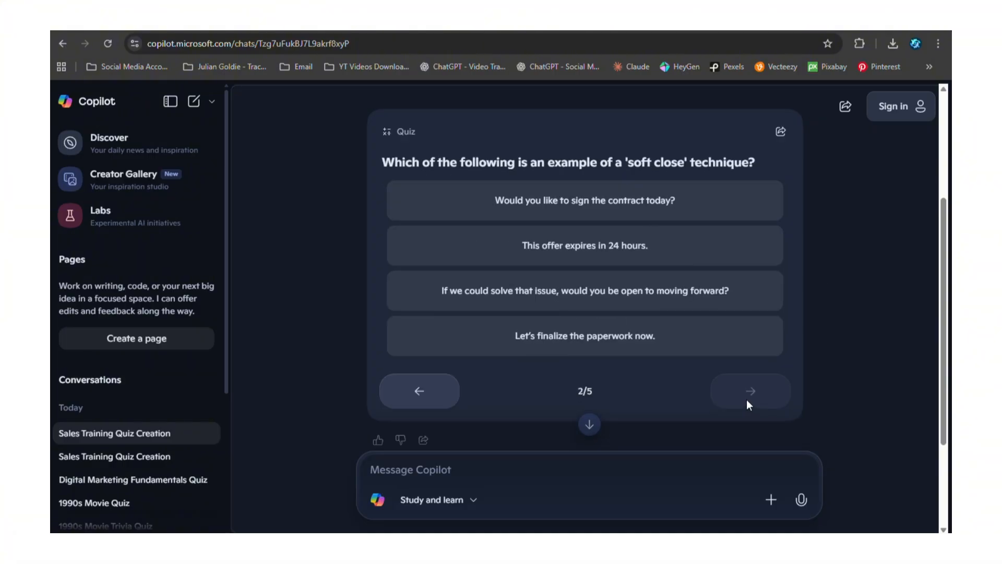
click(750, 391)
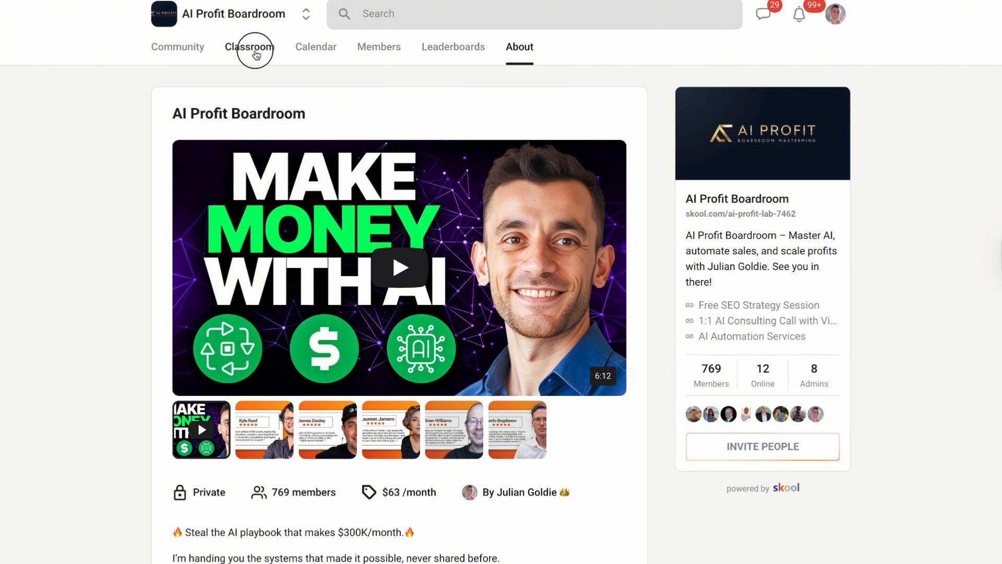
Browse the Skool classroom and open the N8N Templates & Workflows course
click(250, 46)
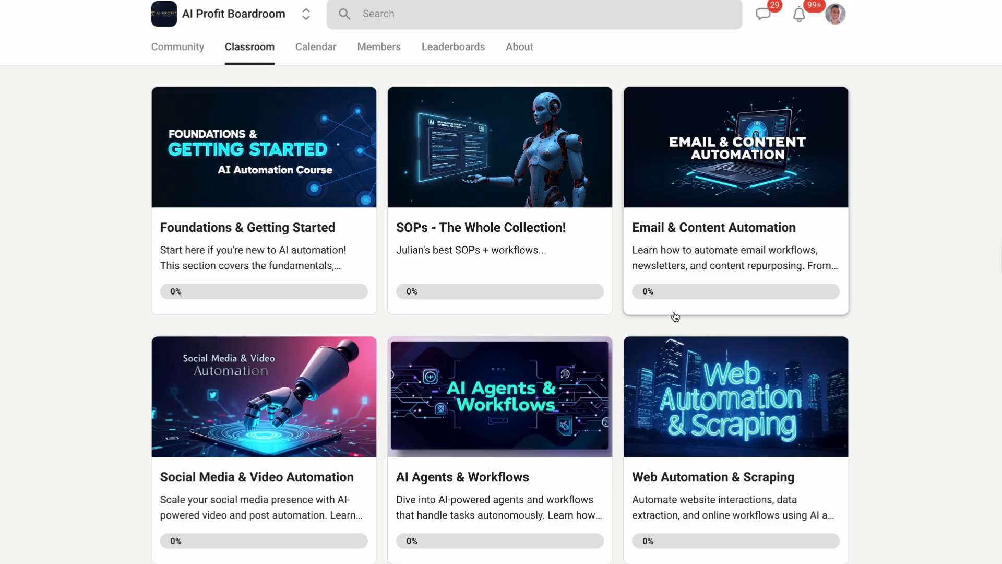
scroll(down, 3)
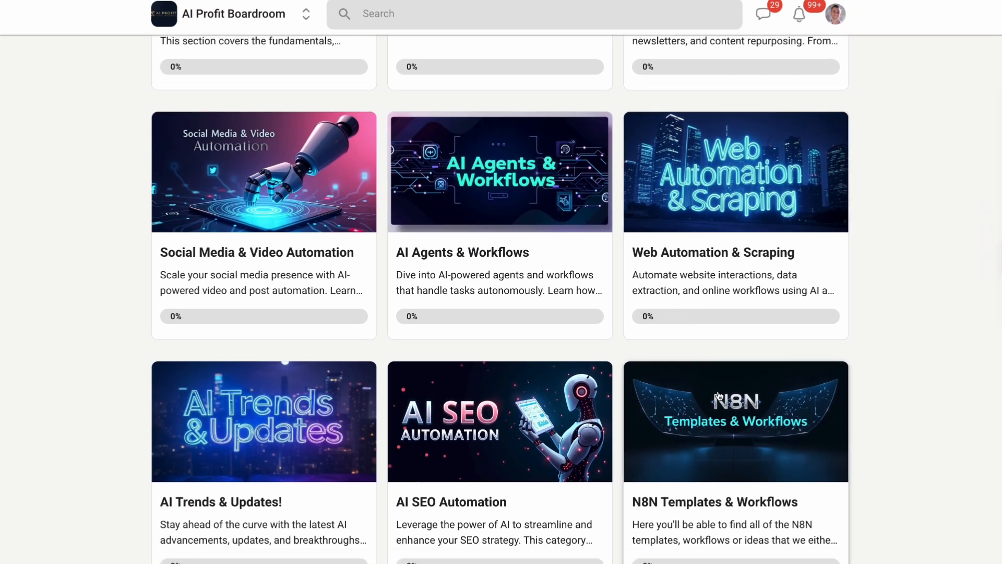
click(734, 421)
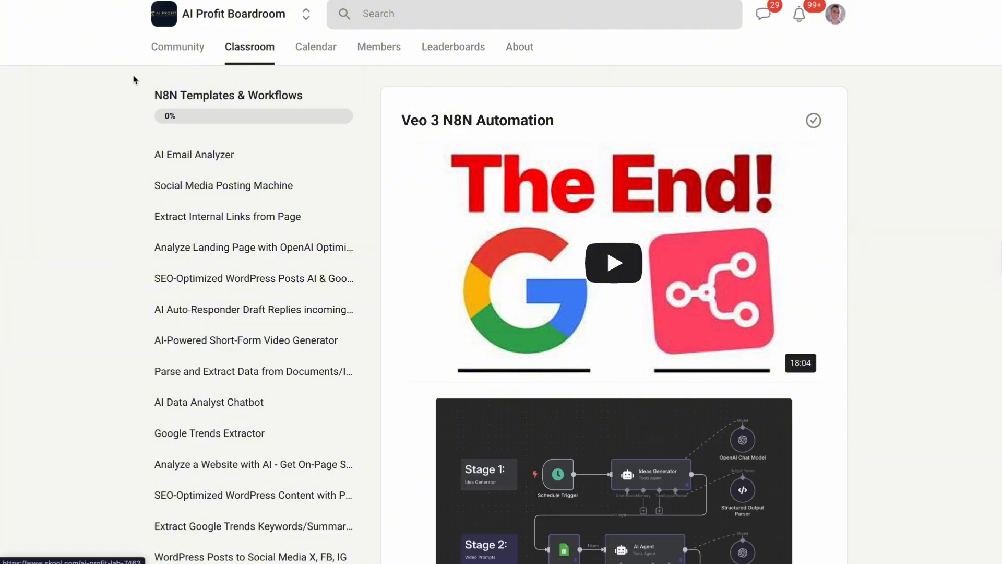
Open the Weekly wins post, then the welcome START HERE post, and read its comments
click(177, 46)
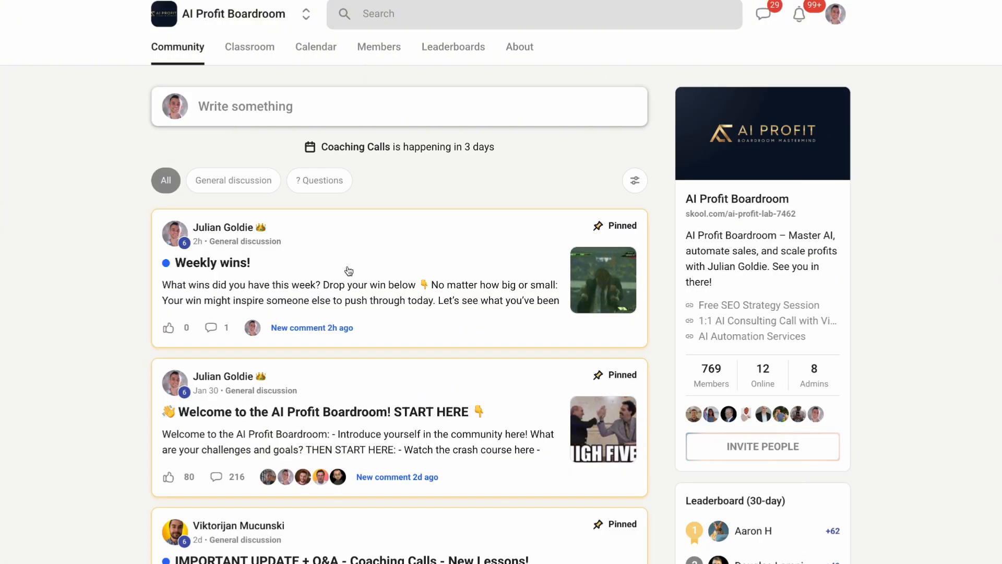
click(213, 262)
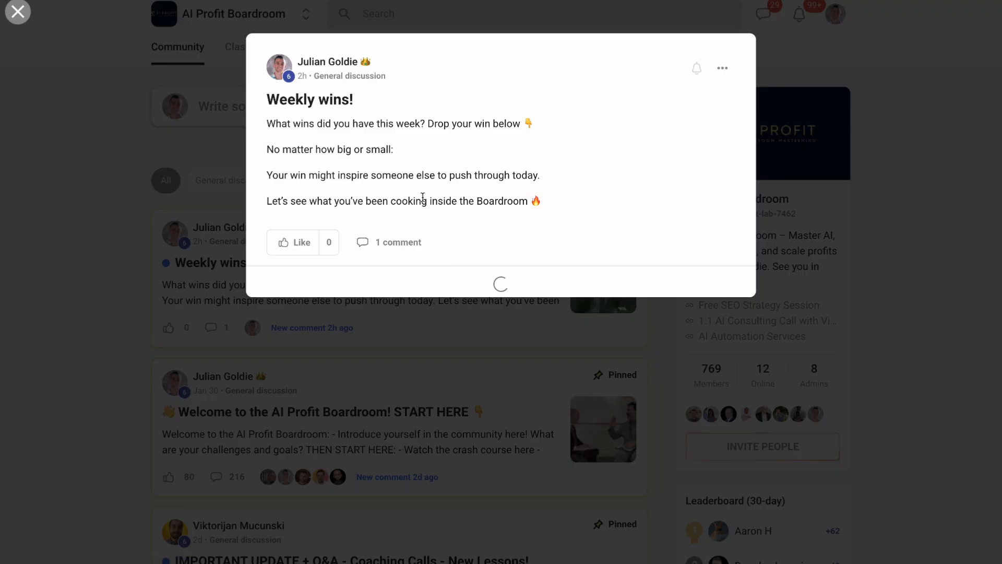
click(18, 11)
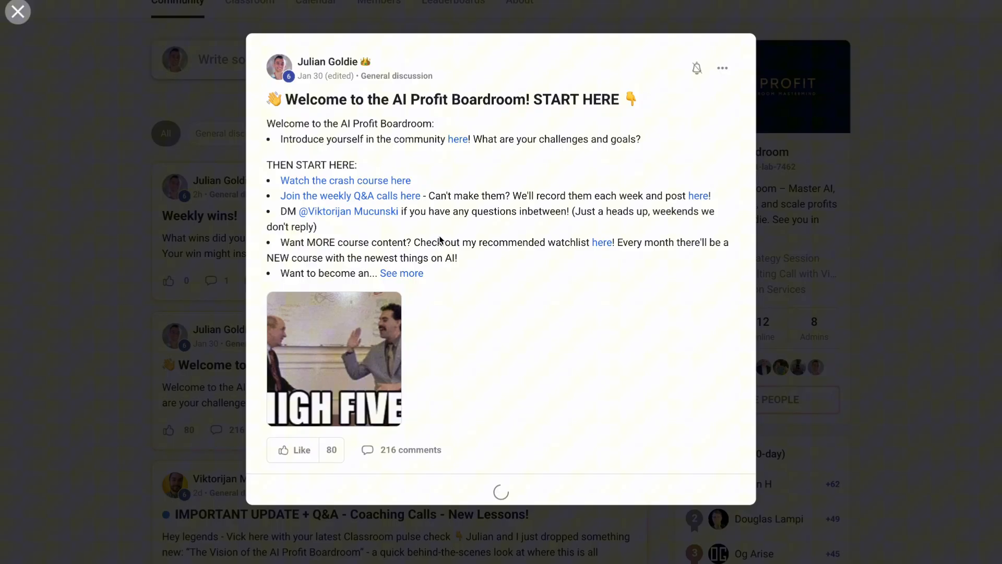
scroll(down, 3)
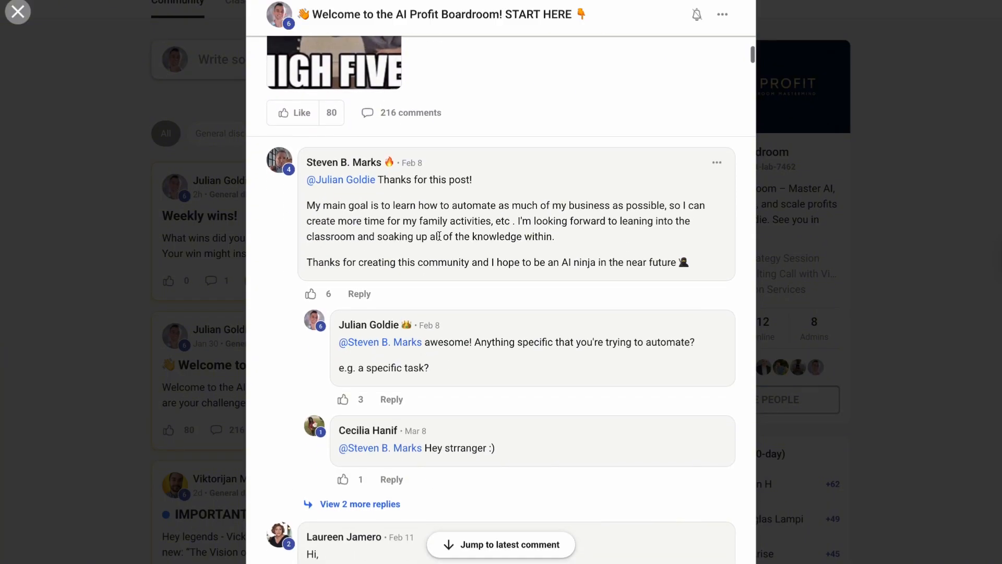
scroll(down, 3)
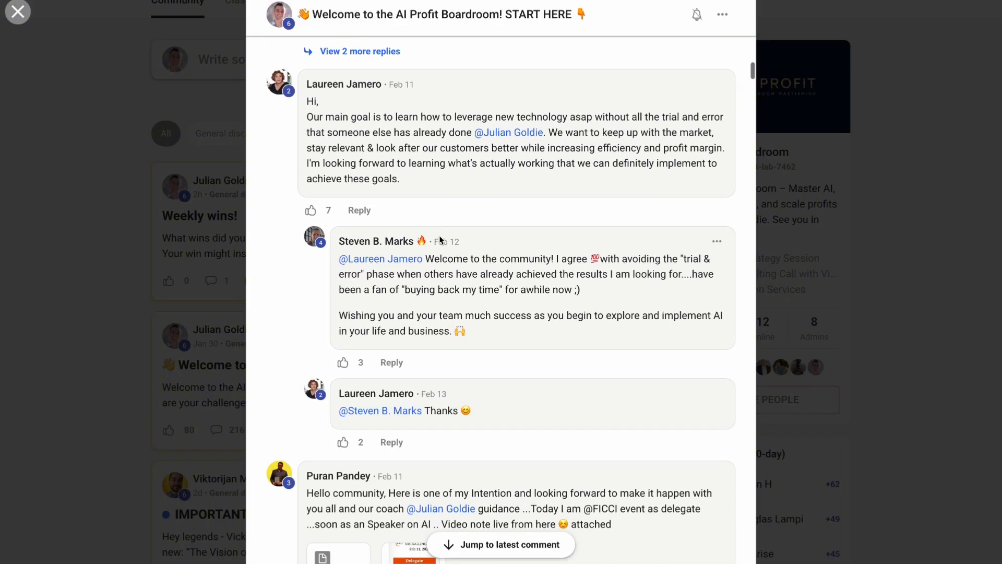
scroll(down, 3)
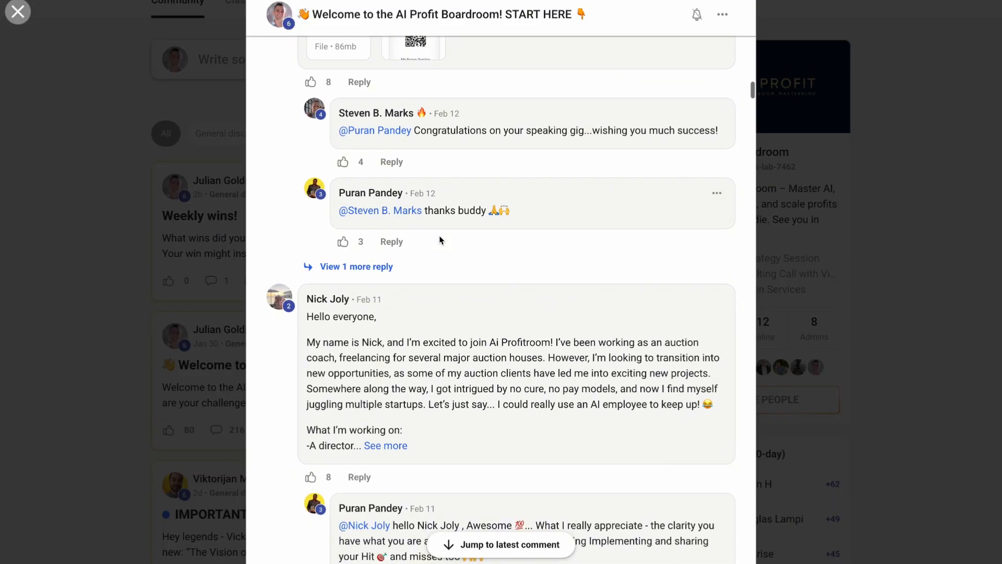
scroll(down, 3)
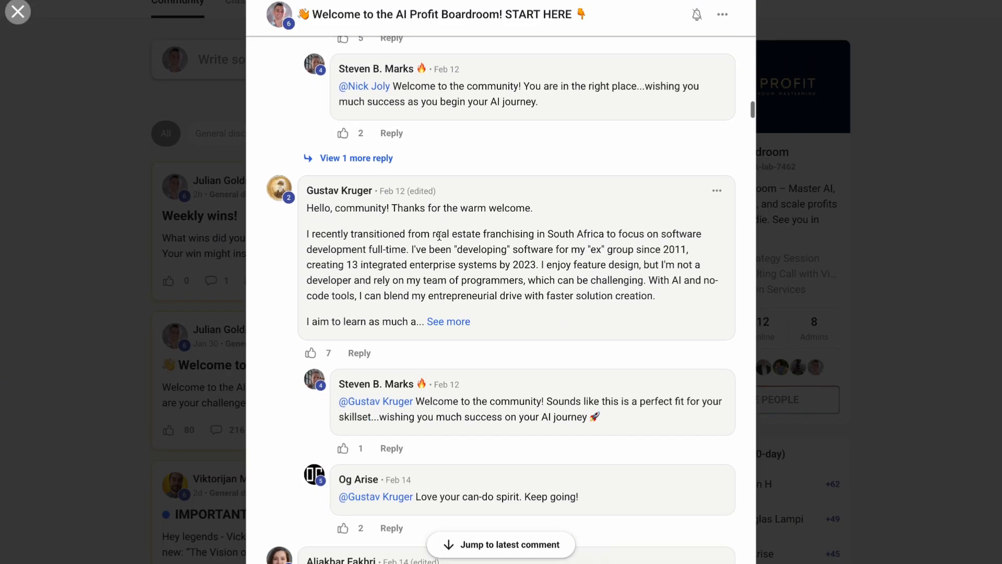
click(17, 11)
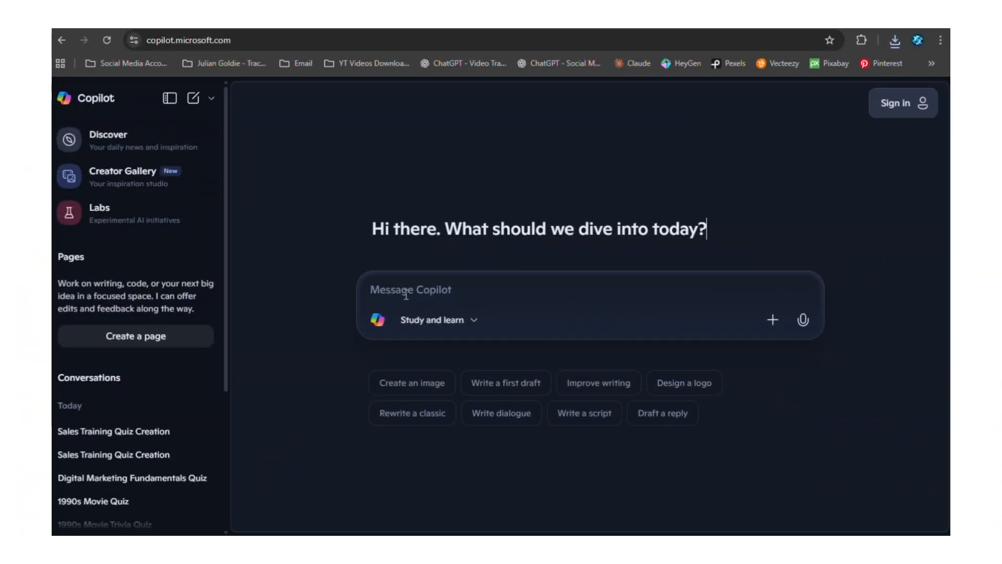
Attach the Digital Marketing review PDF to a new Copilot message
click(439, 320)
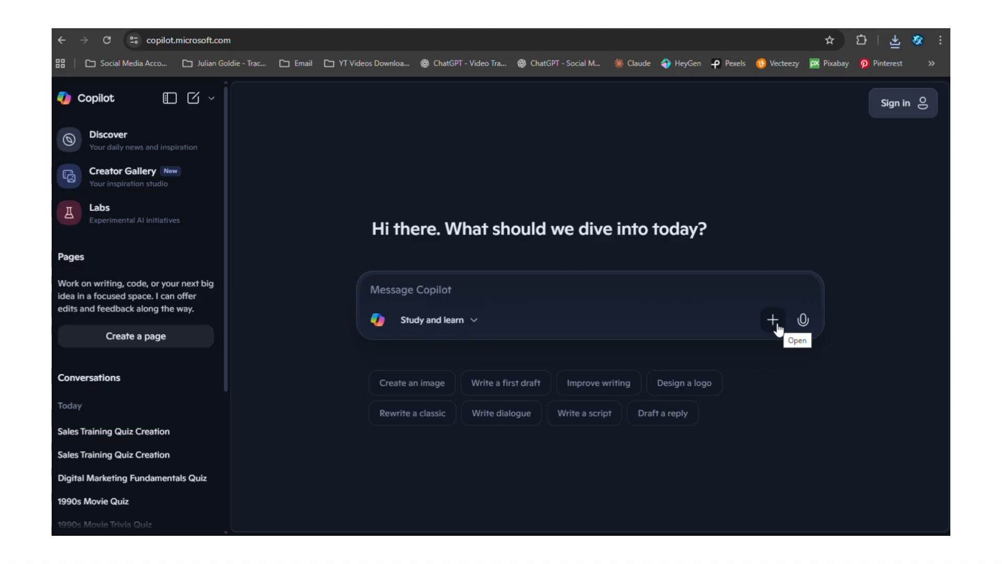
click(773, 320)
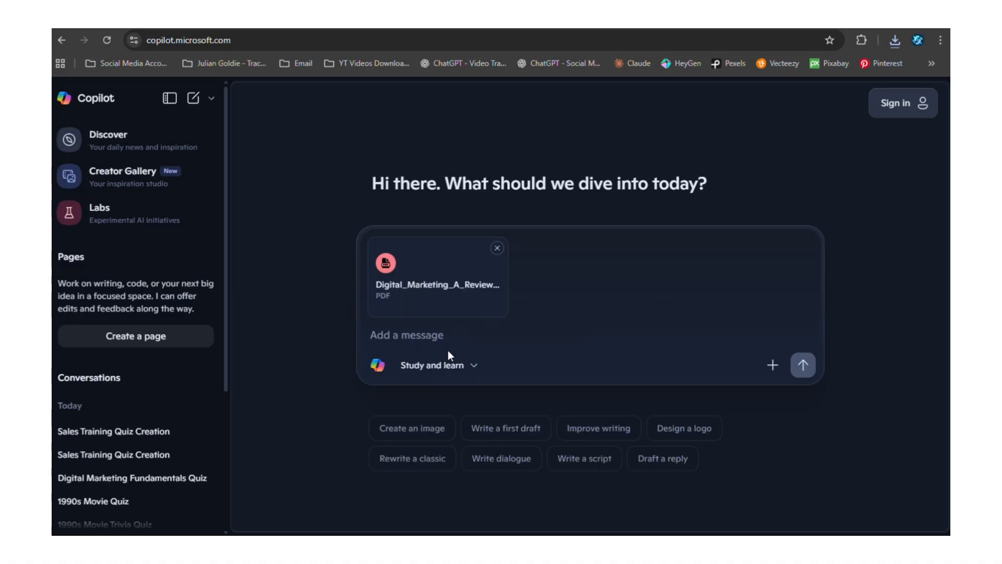
text(cr)
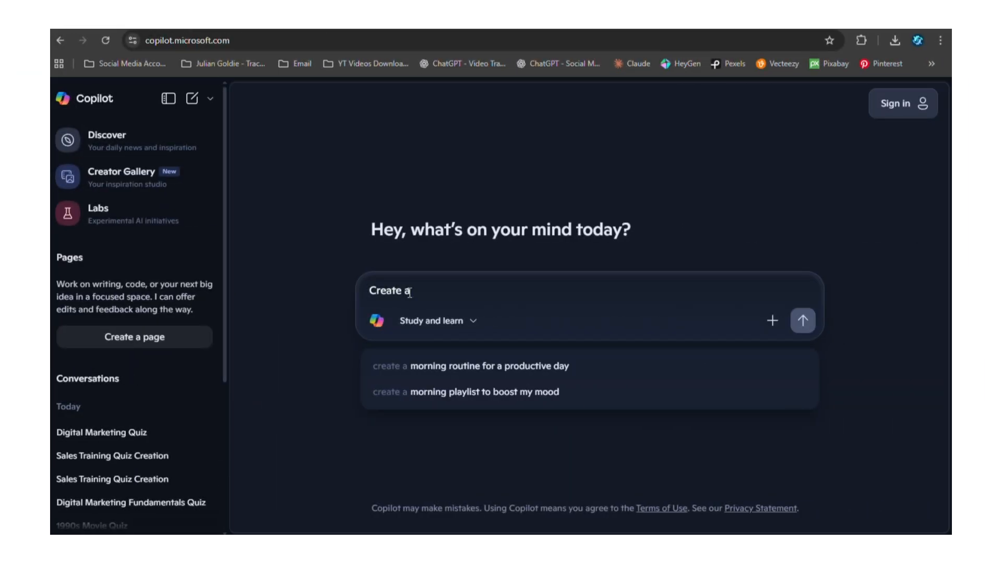
Send the prompt requesting a 10-item quiz about history
text(quiz about hist)
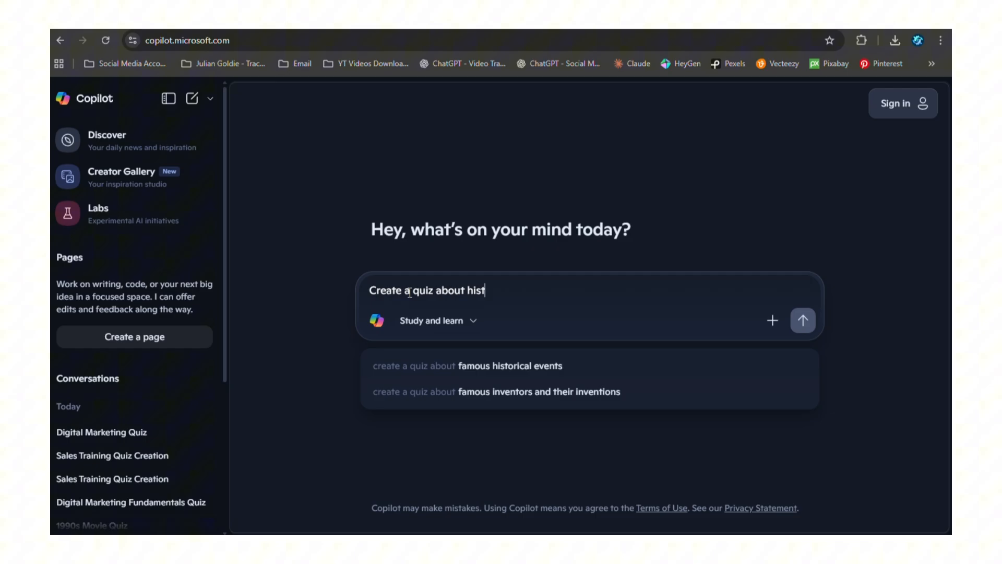
text(ory. 10 items quiz)
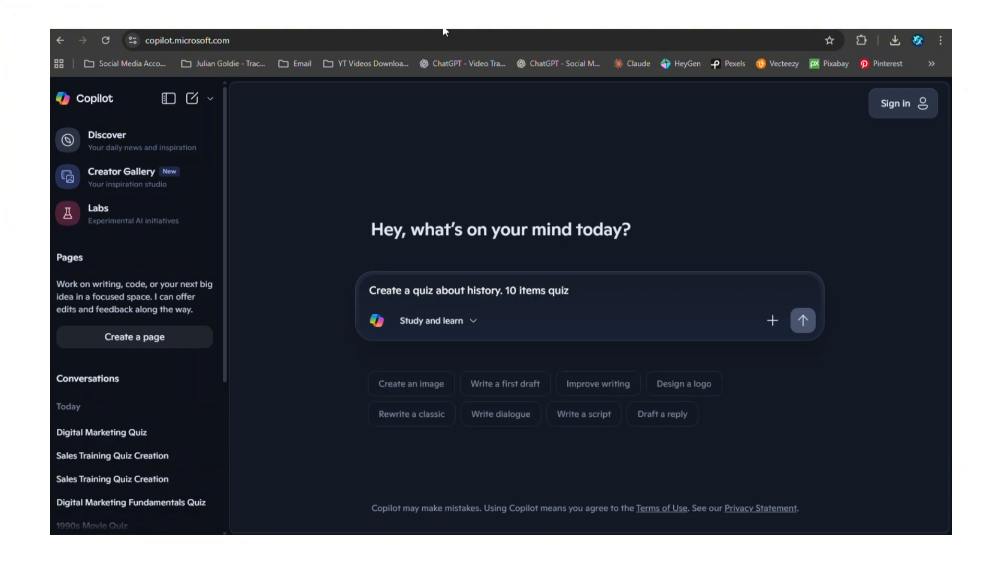
click(803, 320)
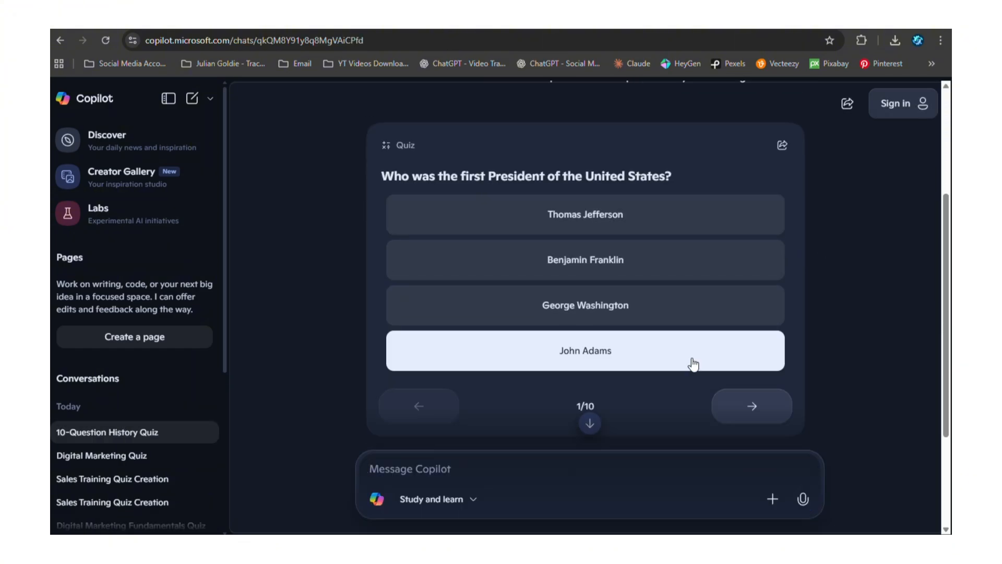
Step through the history quiz's opening questions
click(752, 406)
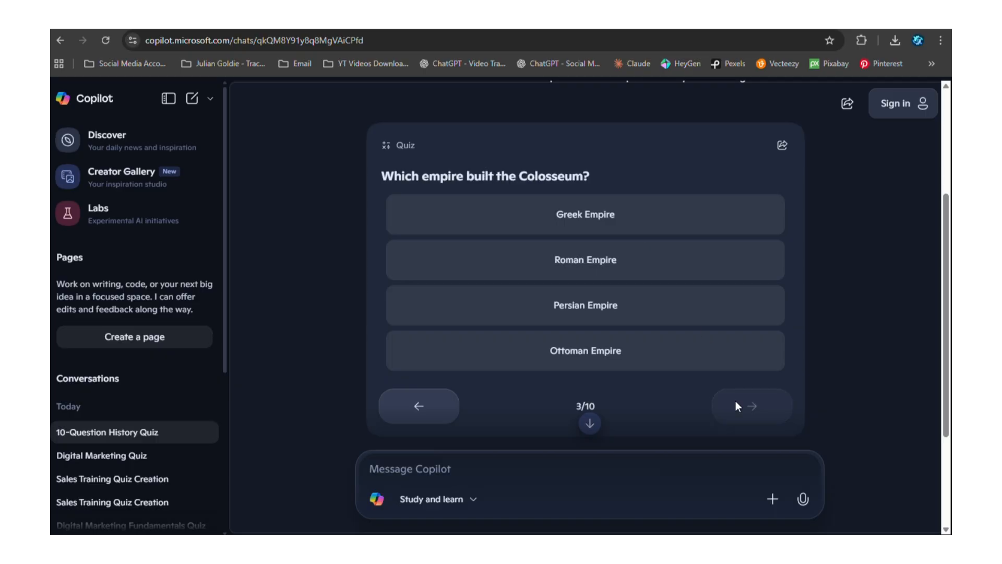
click(752, 407)
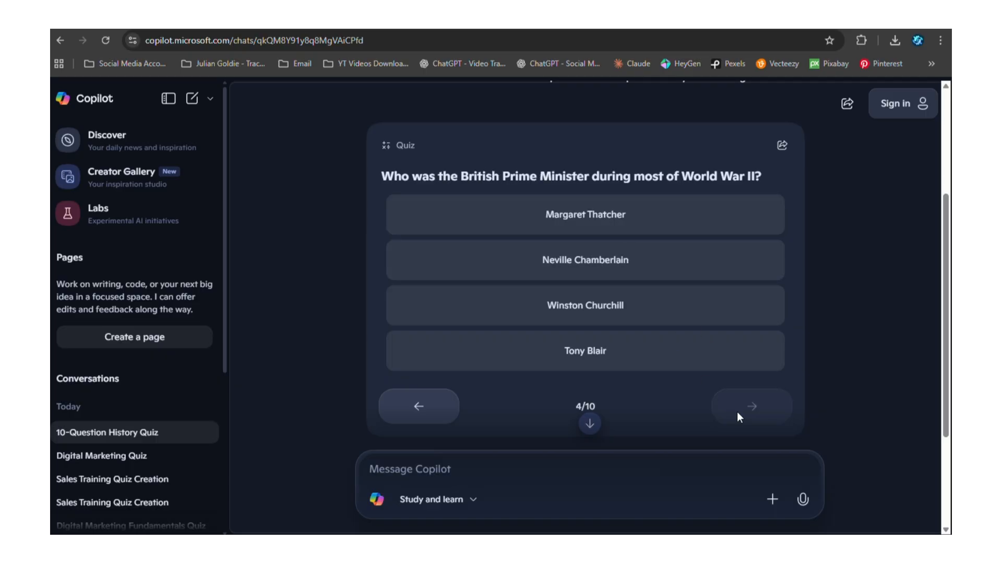
click(192, 98)
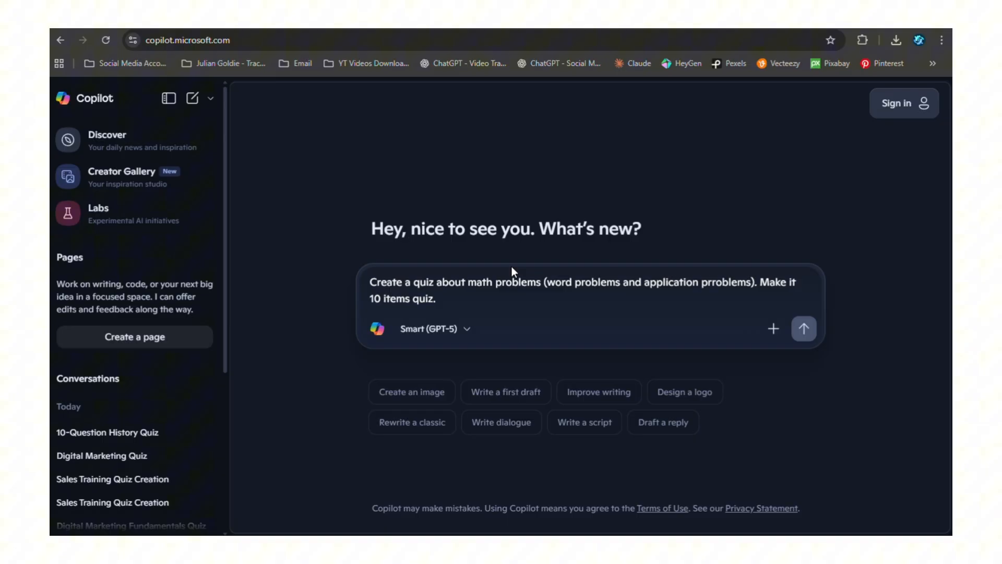
Send the math word-problems quiz prompt, answering the rectangle area question with 60 cm²
click(804, 328)
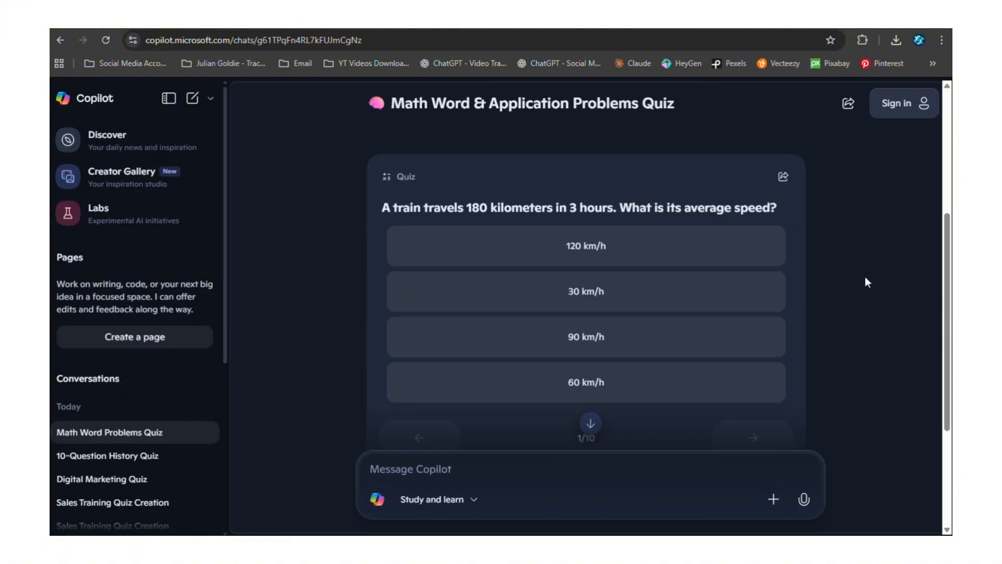
click(752, 438)
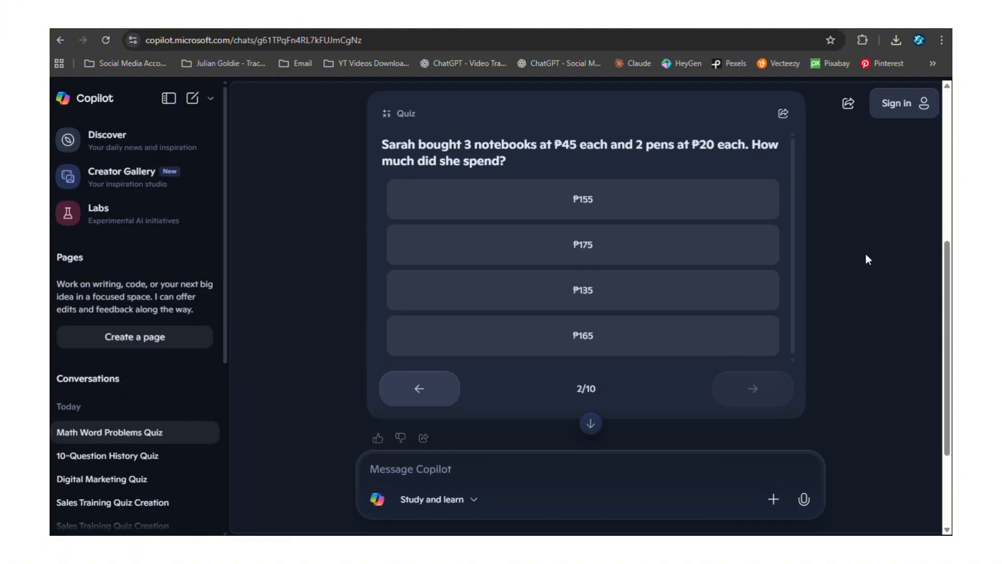
mouse_move(873, 254)
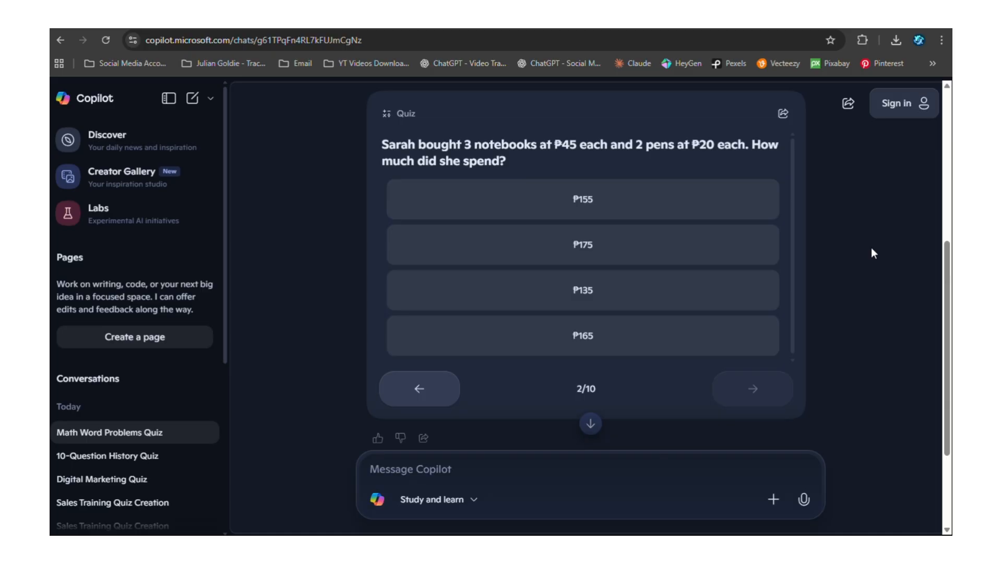
click(752, 388)
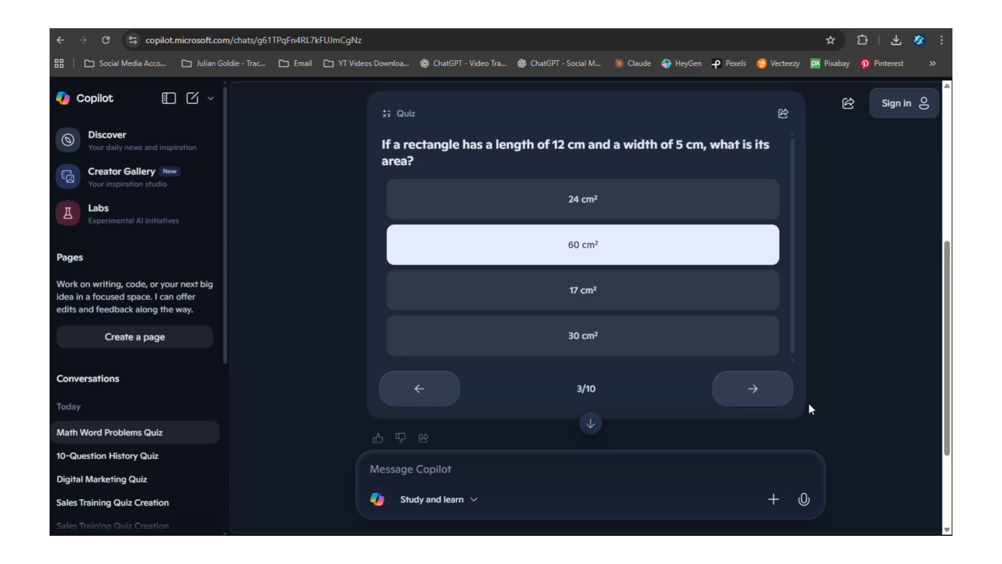
click(752, 388)
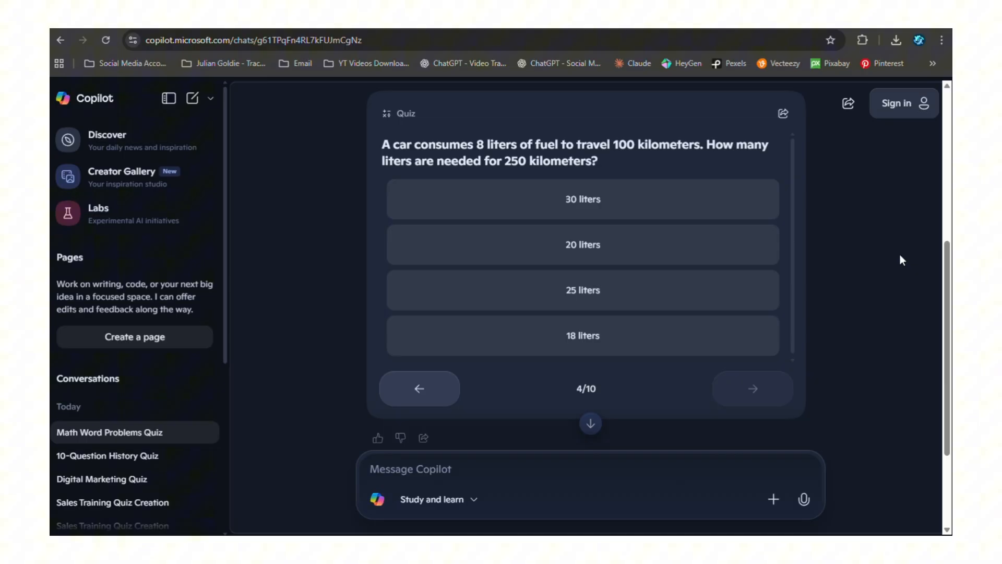
click(195, 98)
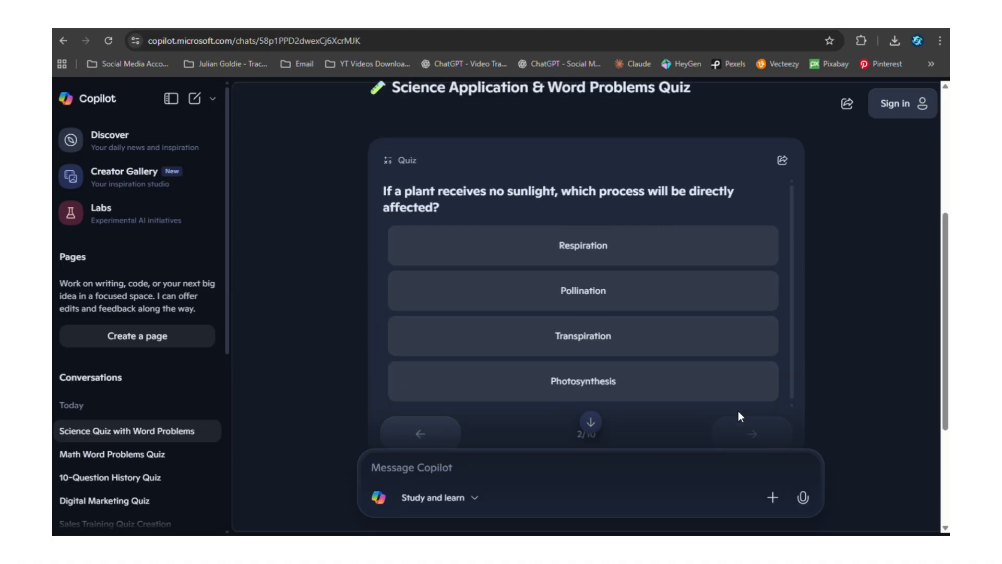
Advance to question 5, answer the baking soda question 'Chemical change', then continue
click(751, 419)
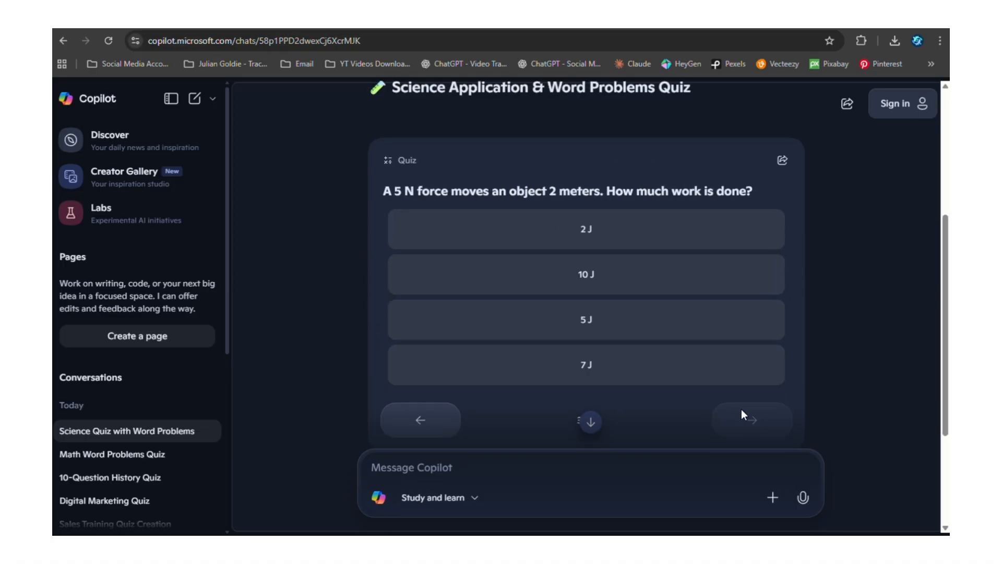
click(752, 420)
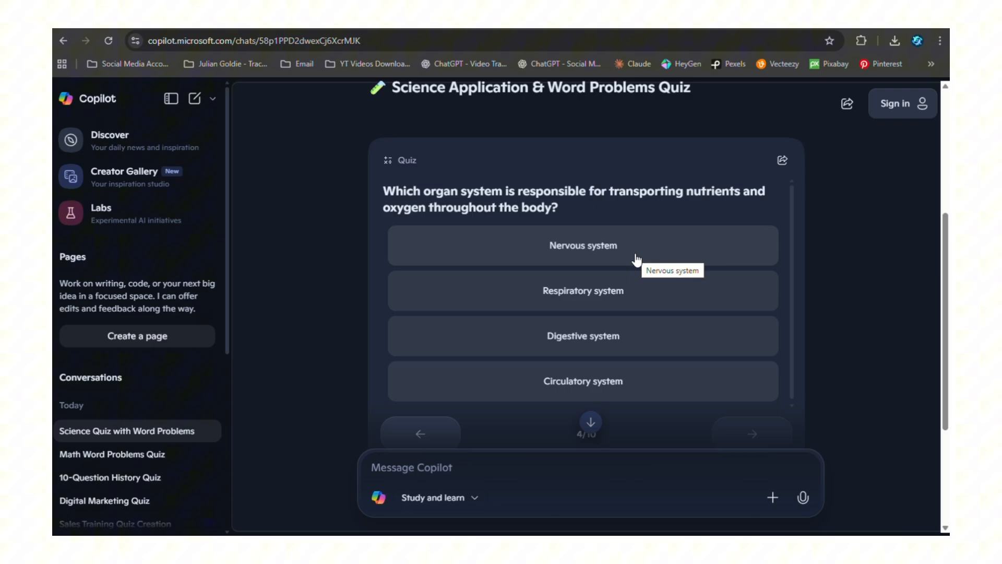
click(752, 433)
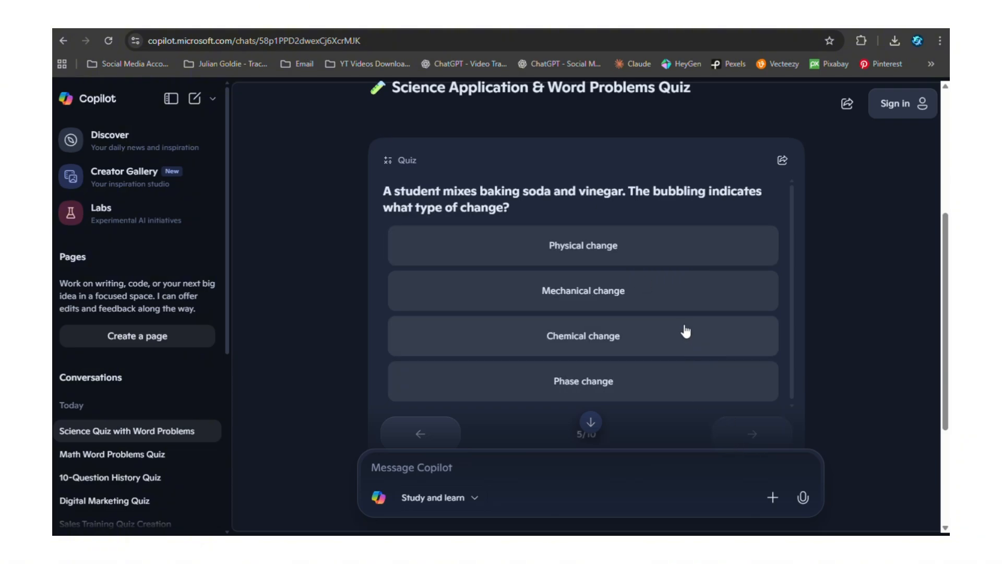
click(582, 335)
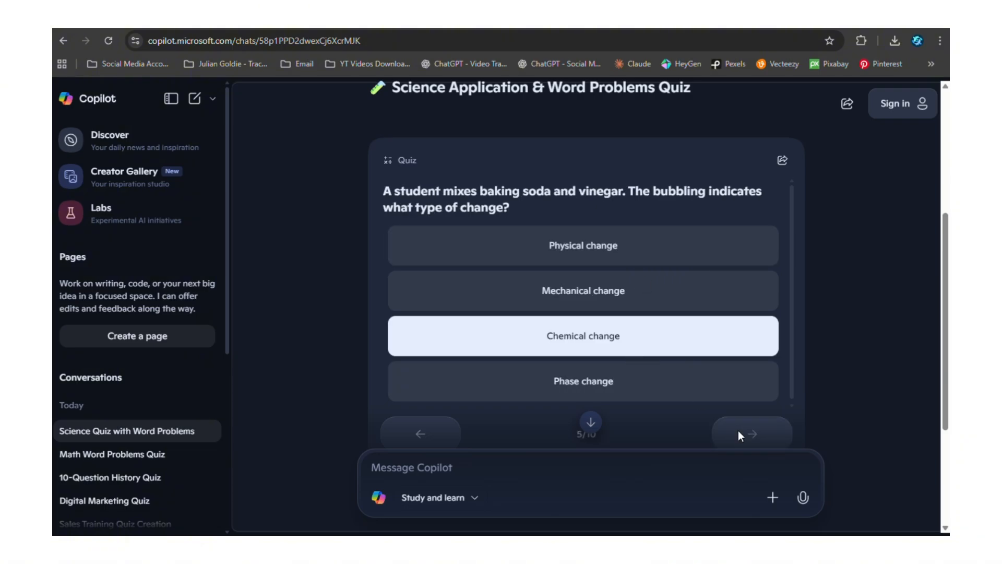
click(751, 434)
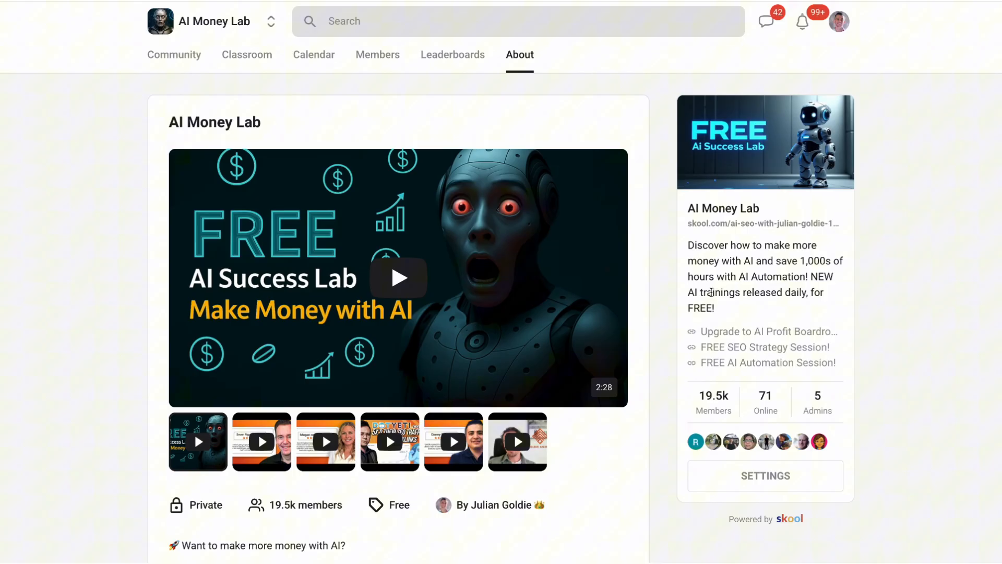
mouse_move(811, 224)
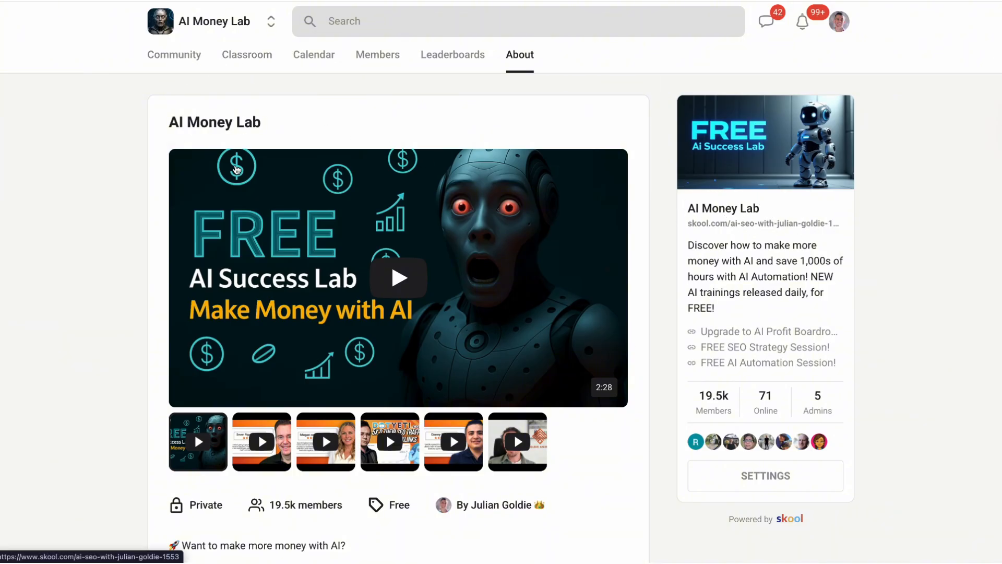
Switch the AI Money Lab group to its Community feed, then its Classroom
click(173, 54)
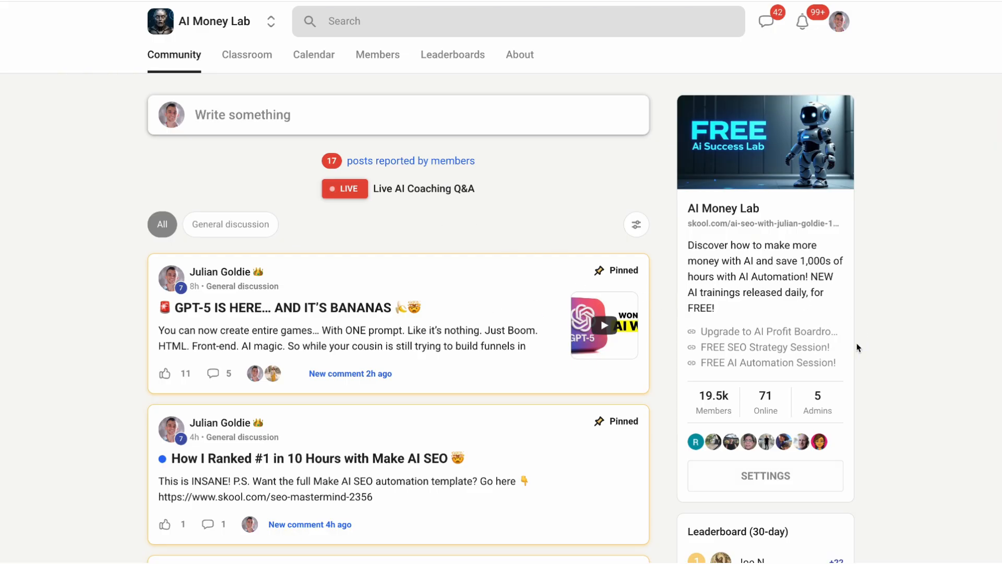
mouse_move(340, 113)
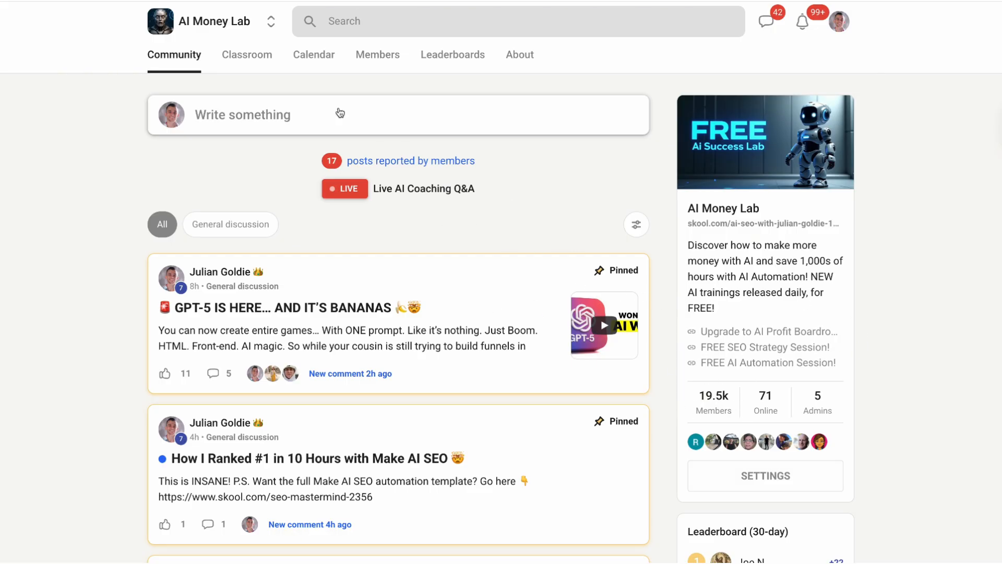
click(246, 54)
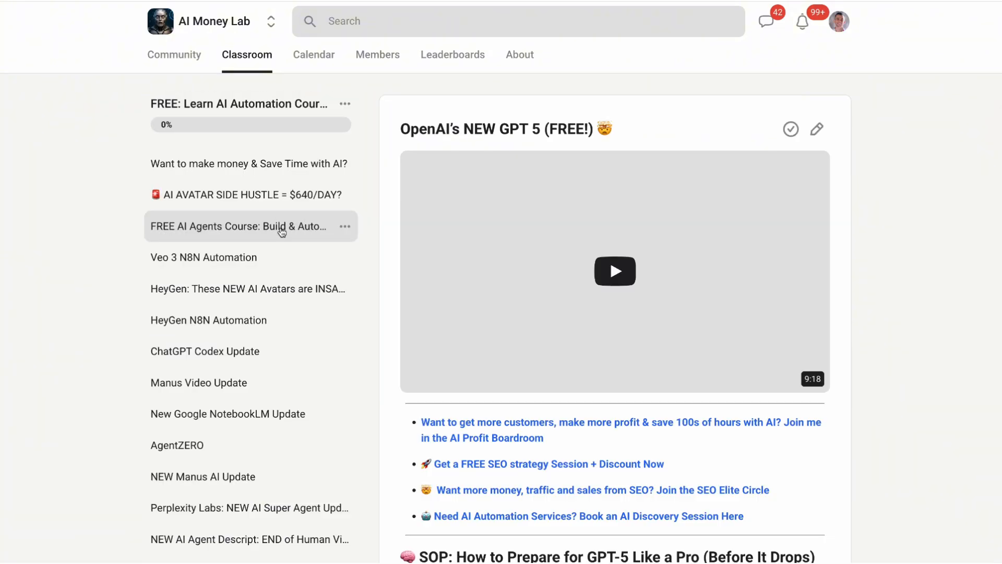
mouse_move(250, 195)
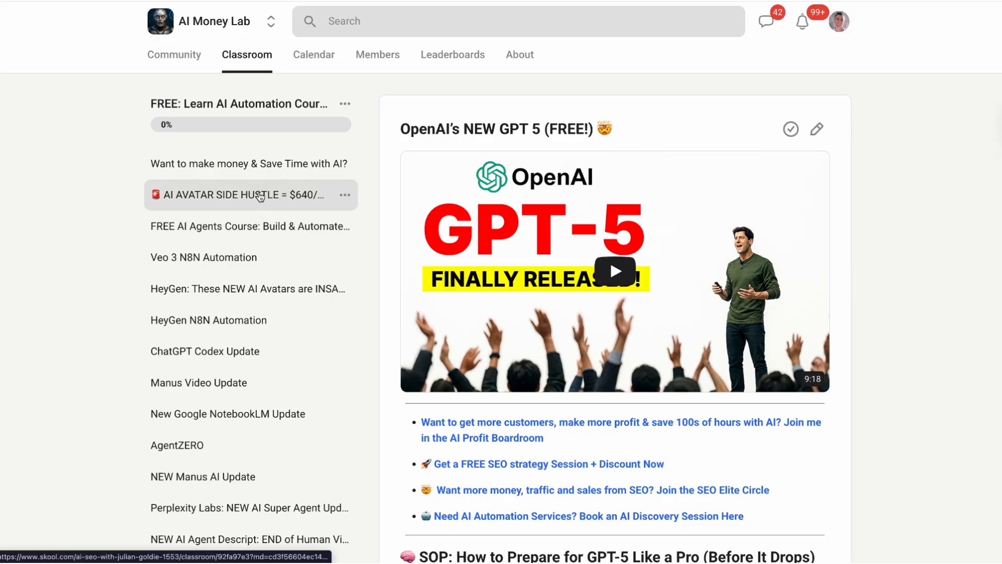
Open the AI AVATAR SIDE HUSTLE lesson, then the FREE AI Agents Course lesson
click(249, 194)
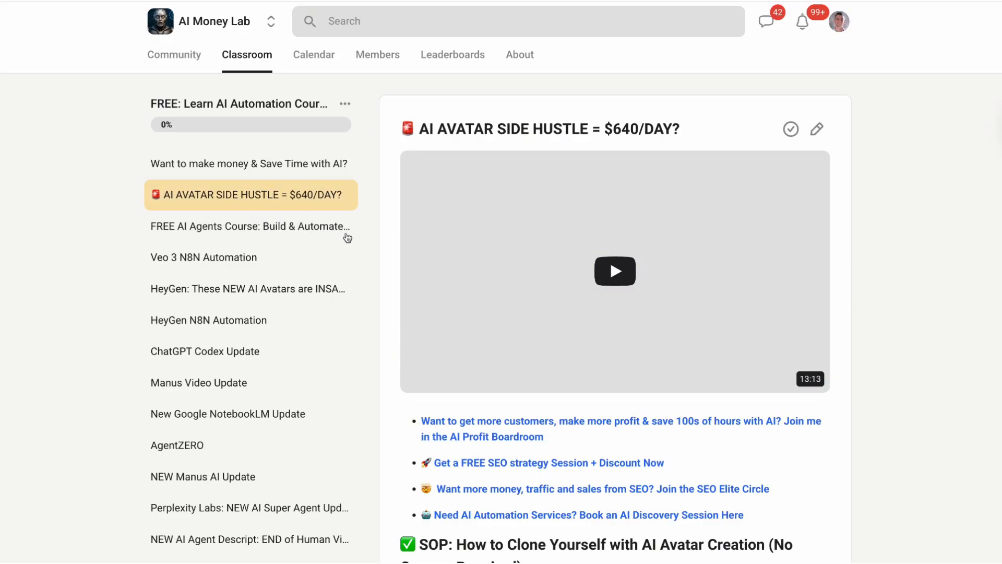
scroll(down, 3)
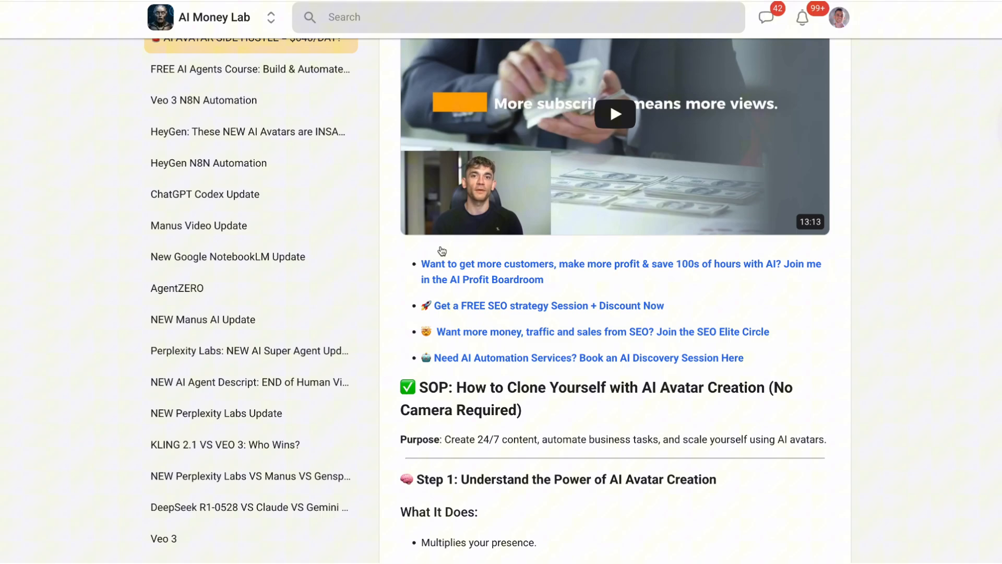
scroll(up, 3)
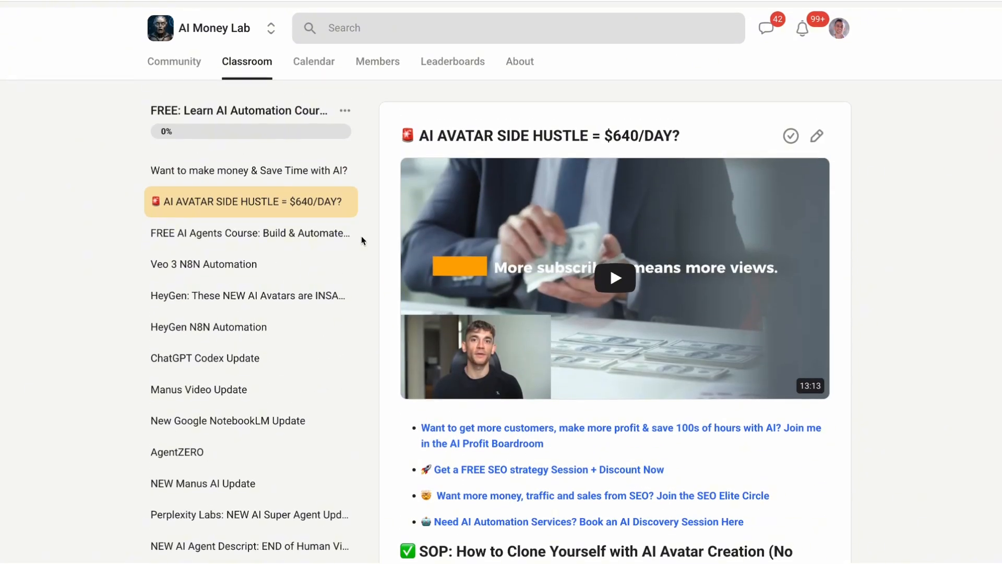
click(250, 233)
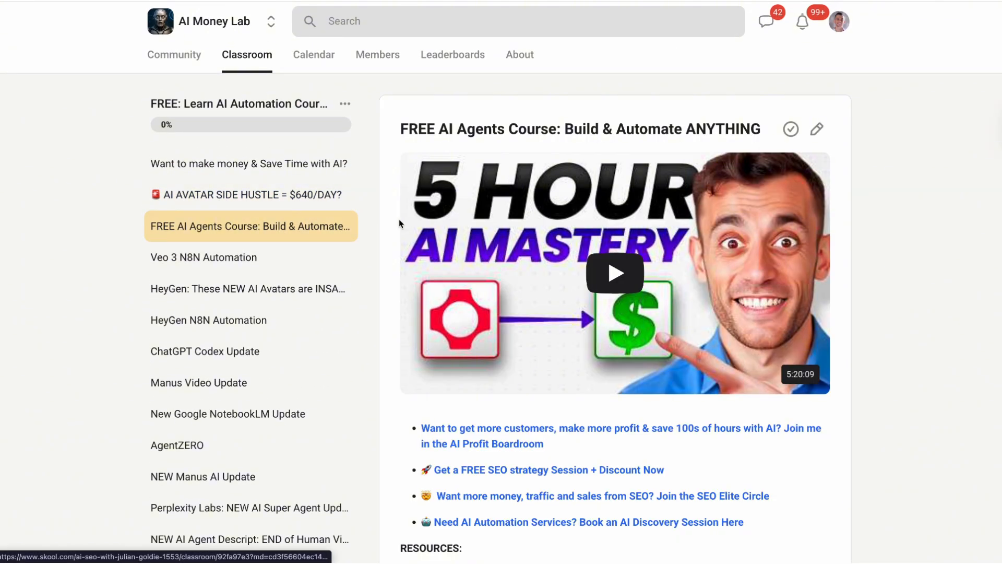
scroll(down, 3)
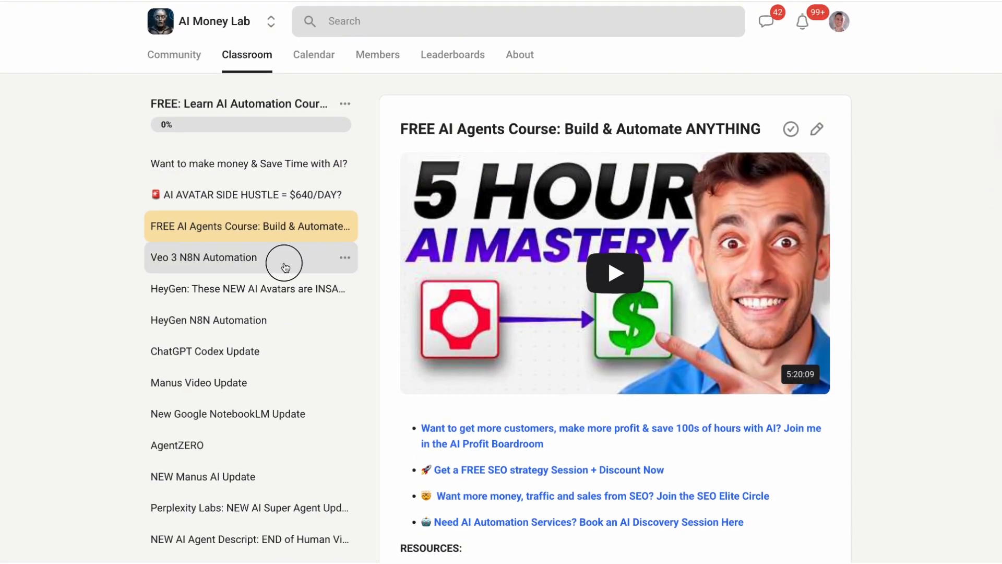
Open the Veo 3 N8N Automation lesson, then the HeyGen AI Avatars lesson
click(204, 257)
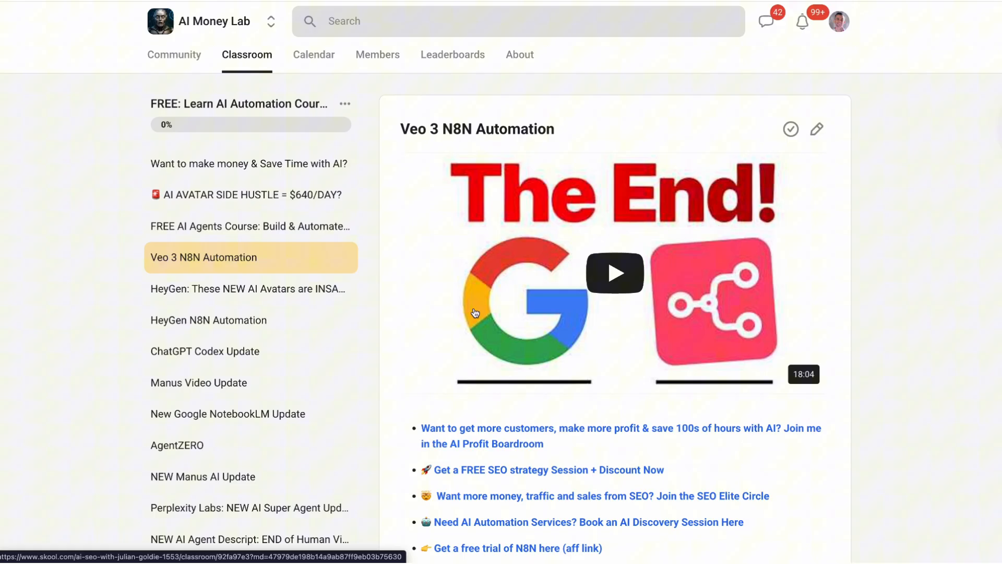
scroll(down, 3)
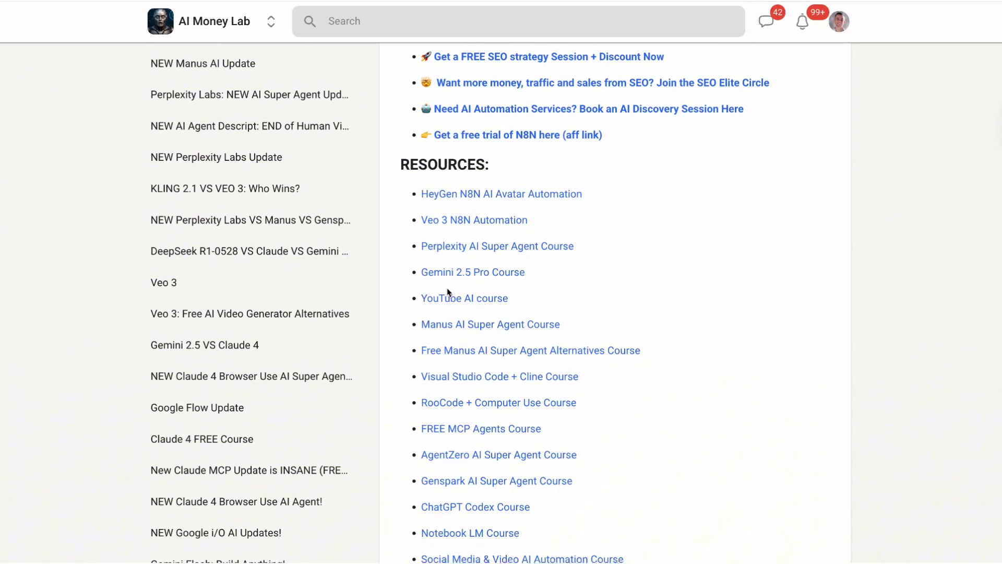
click(475, 220)
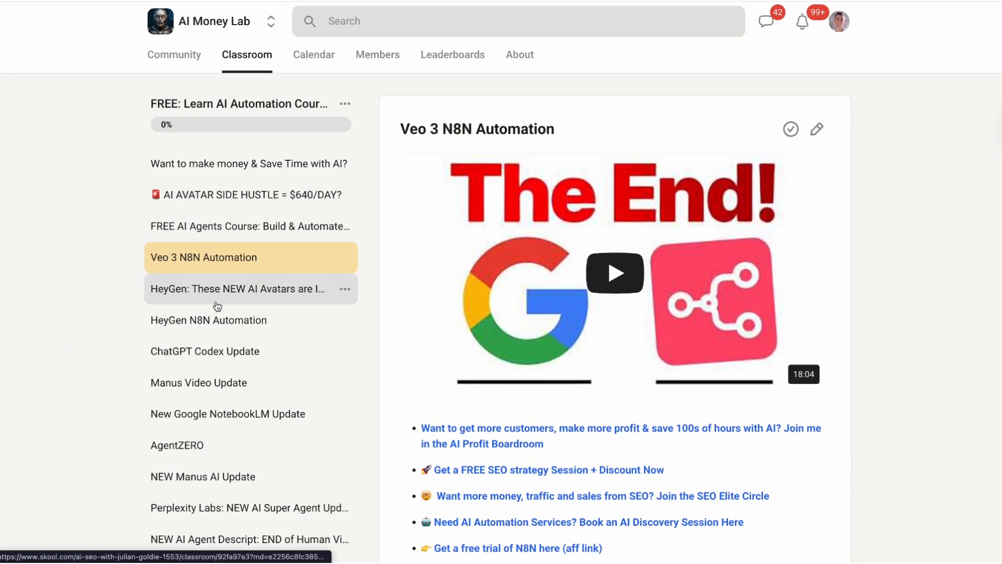
click(243, 289)
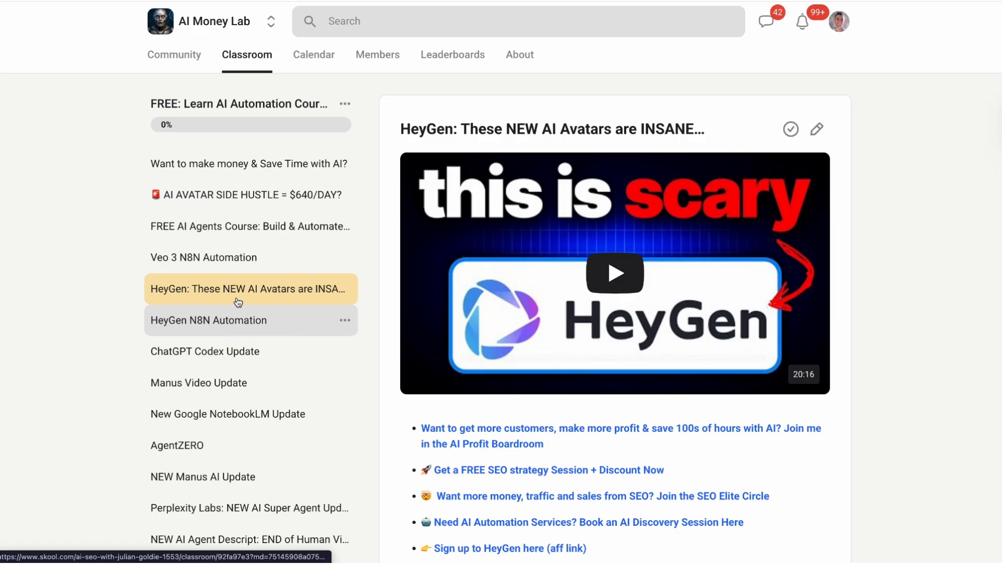
click(246, 55)
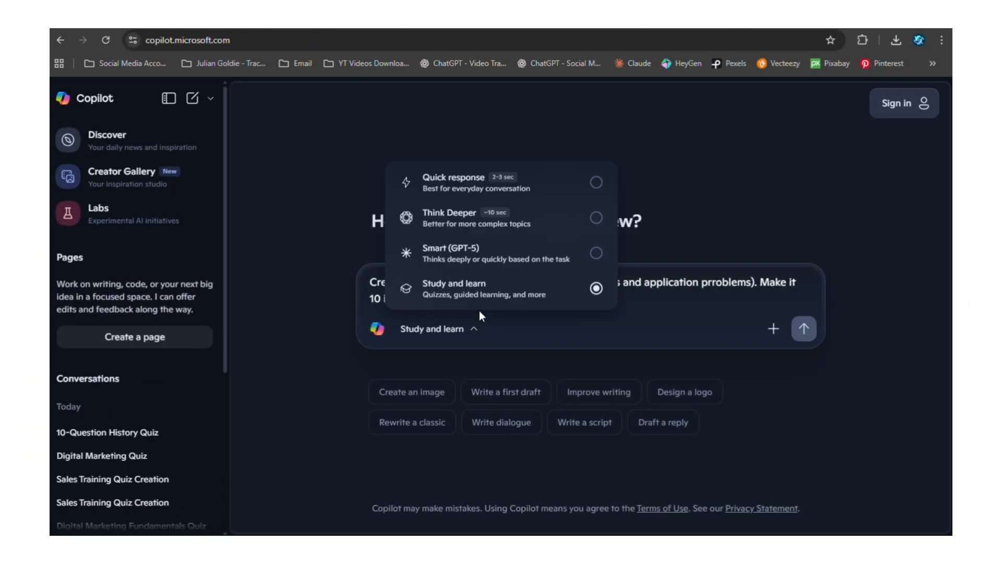
Submit the 10-item math word-problems quiz prompt, dismiss the sign-in popup, and scroll to question one
click(804, 329)
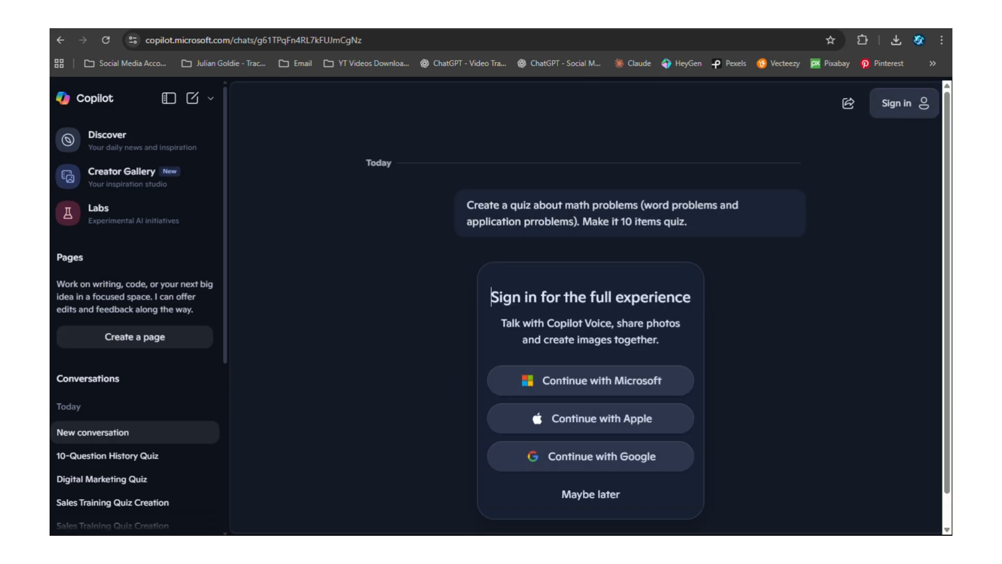
click(589, 493)
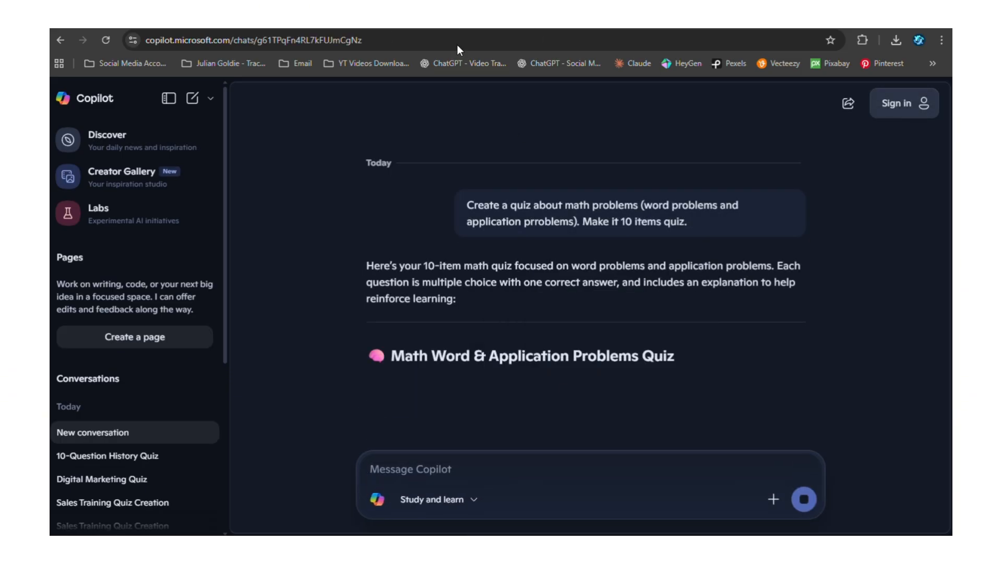
scroll(down, 3)
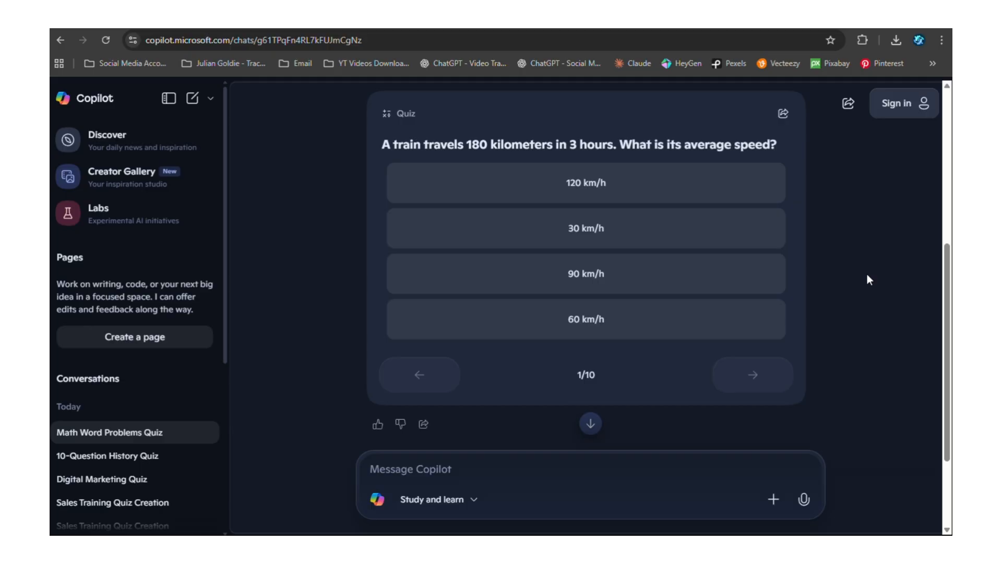
Advance to question 2, Sarah's notebooks-and-pens cost problem
click(753, 375)
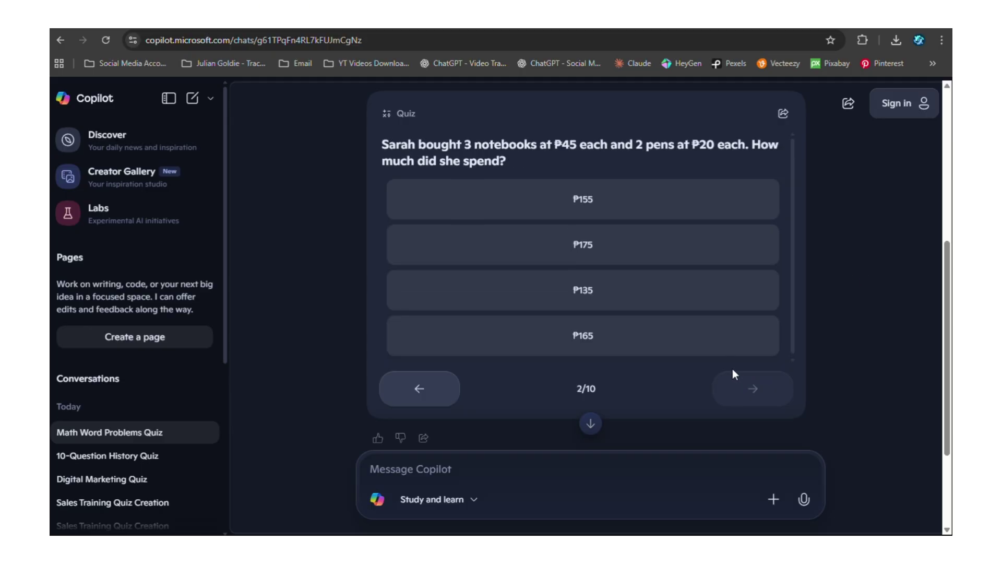
mouse_move(874, 256)
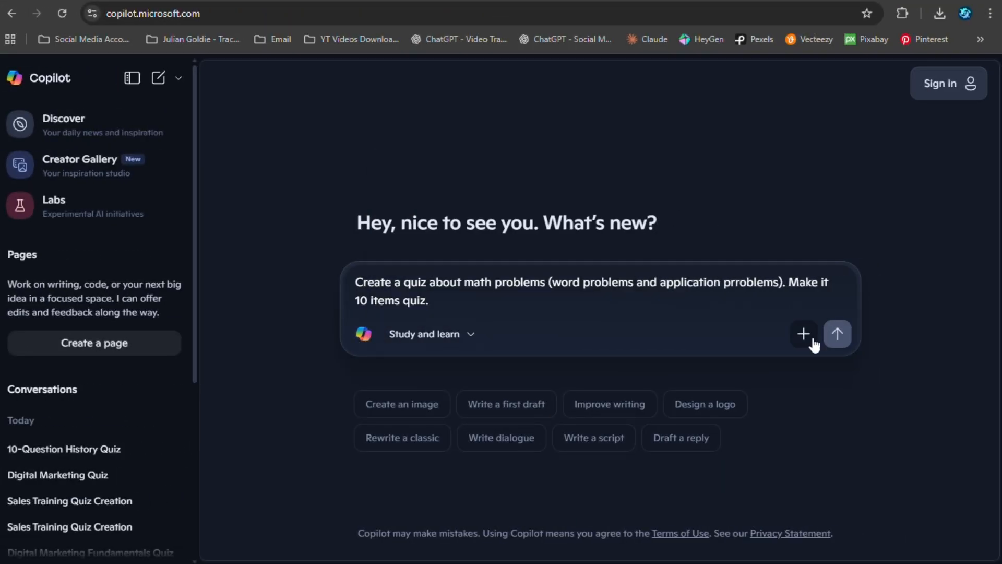
Resubmit the math quiz prompt, answer 60 km/h for the train speed, and reach question 2
click(838, 333)
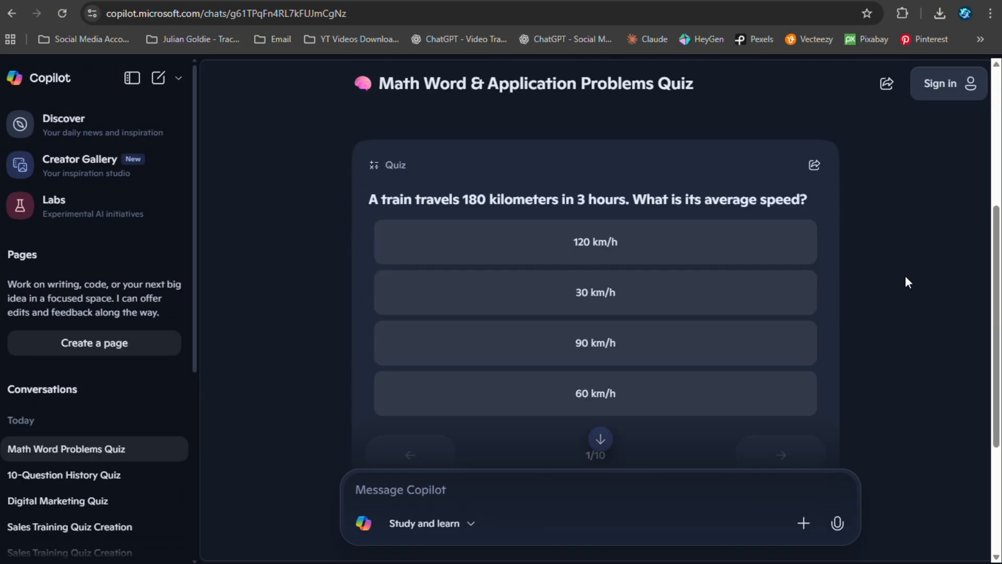
click(595, 392)
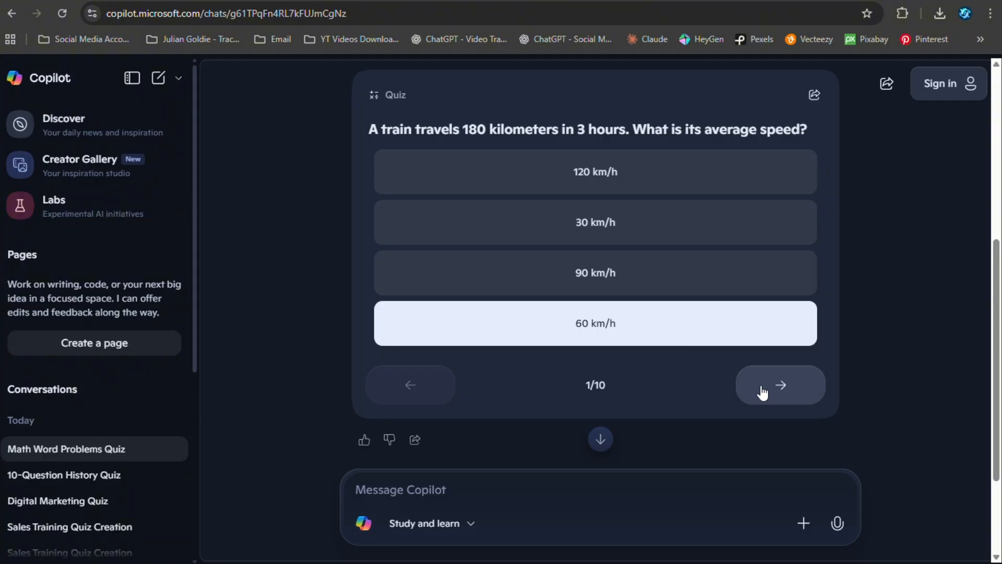
click(780, 384)
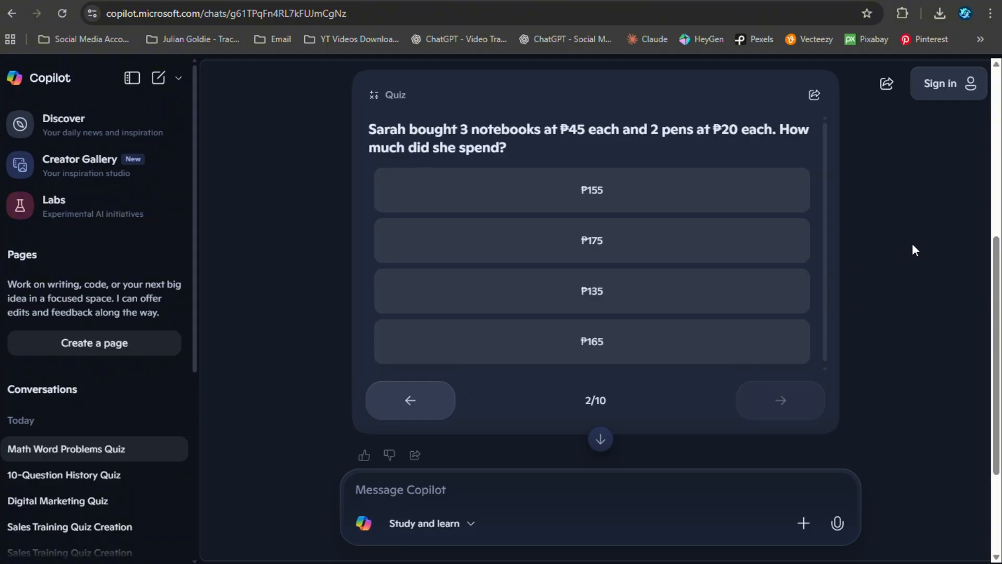
Skip past the rectangle area and fuel consumption questions to question 5 on shirt sale price
click(780, 400)
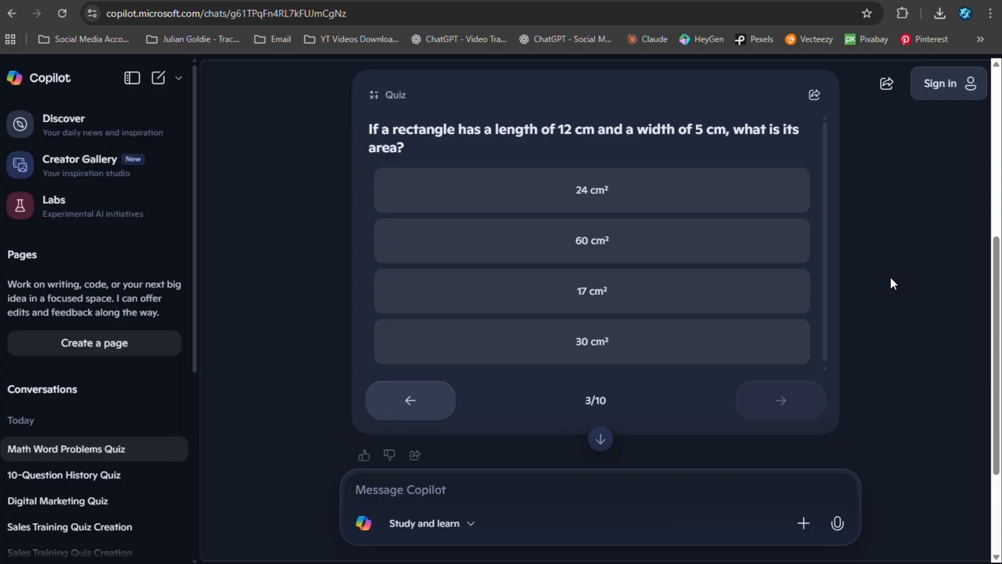
click(779, 400)
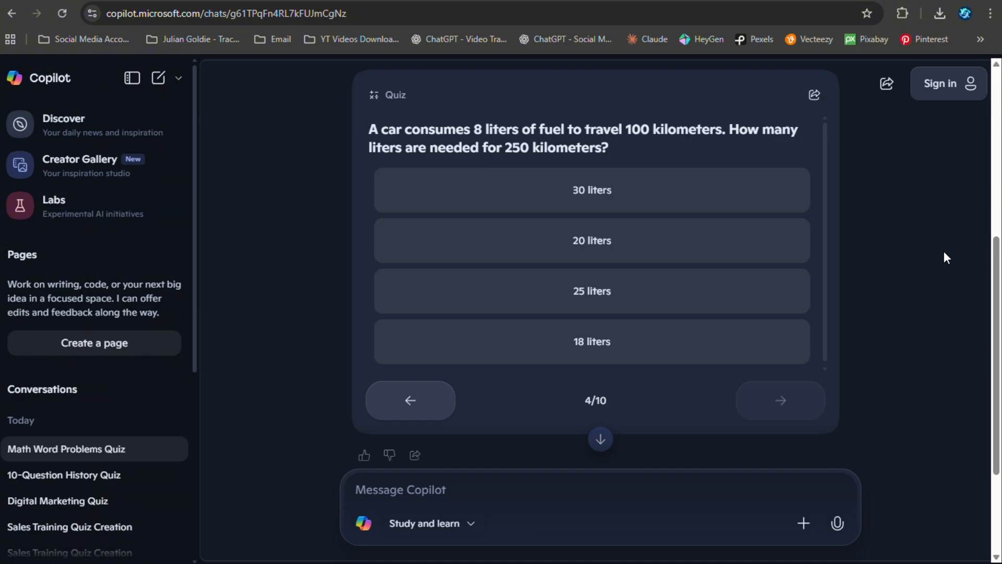
click(780, 400)
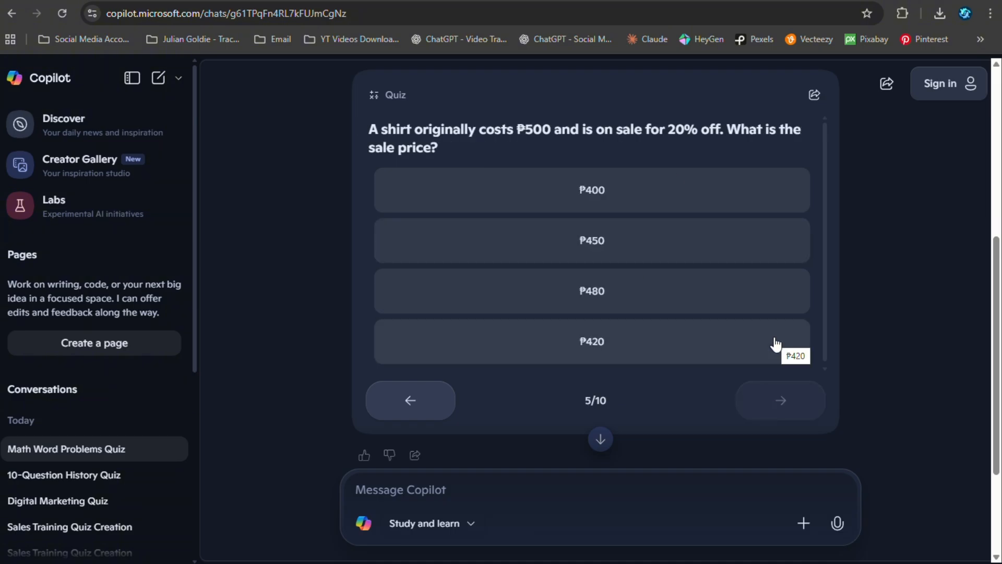